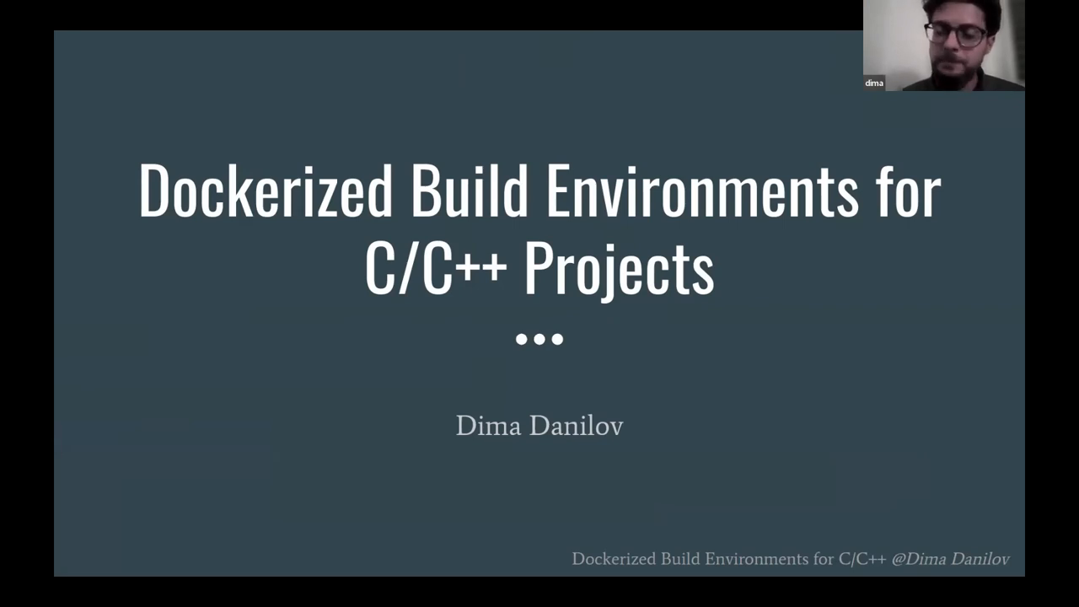
Advance the slideshow to the 'Common Problems when Building C/C++ Projects' slide.
key(Right)
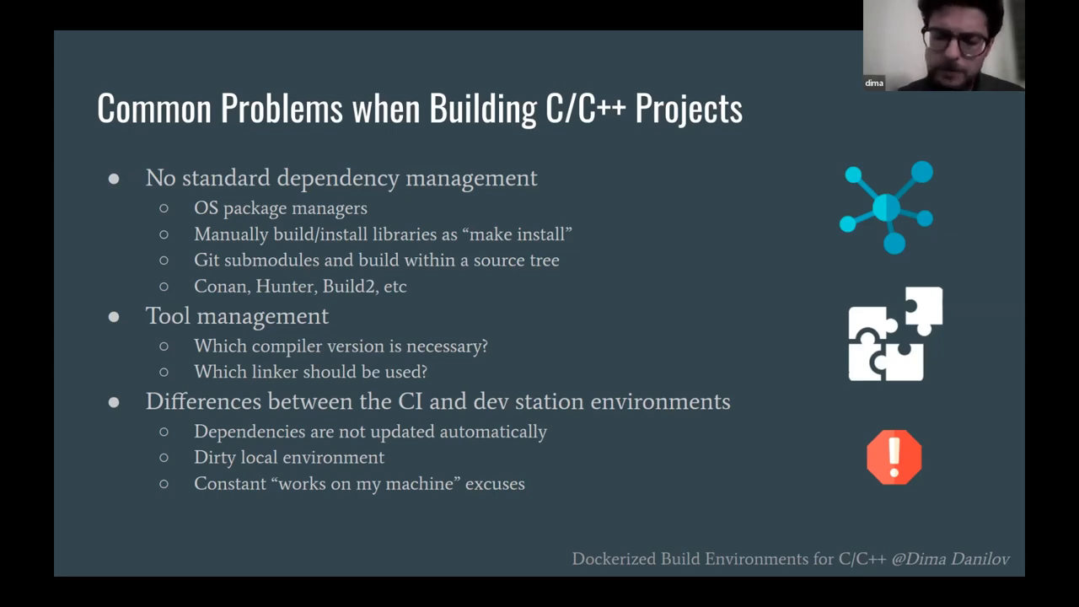
Move forward to the 'What is Docker?' slide on namespaces, control groups and OverlayFS.
key(right)
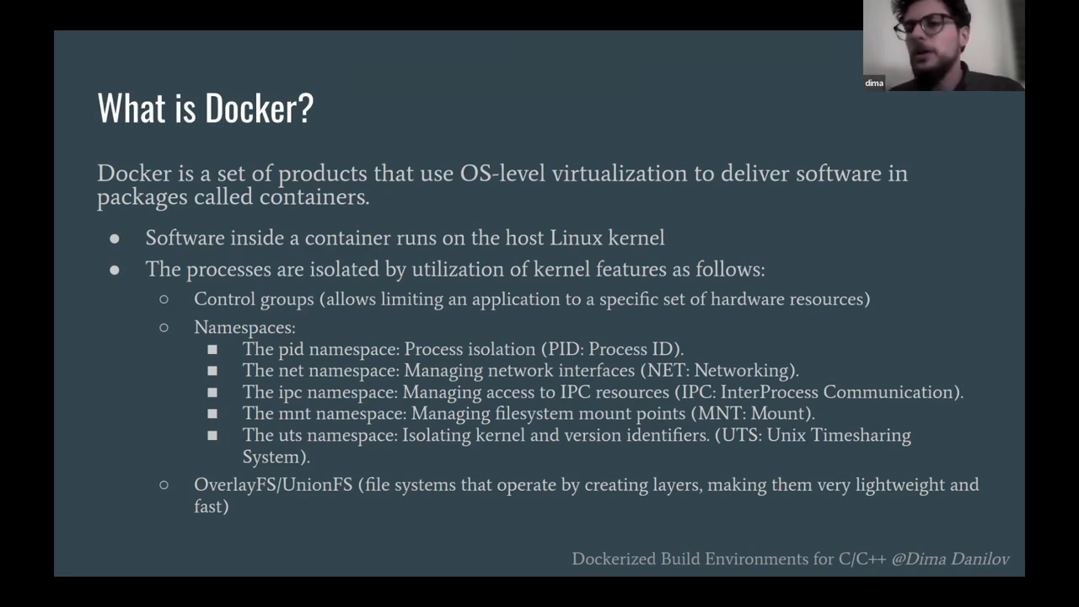
Advance to the 'Docker Image' slide showing read-only layers and Dockerfile commands.
key(Right)
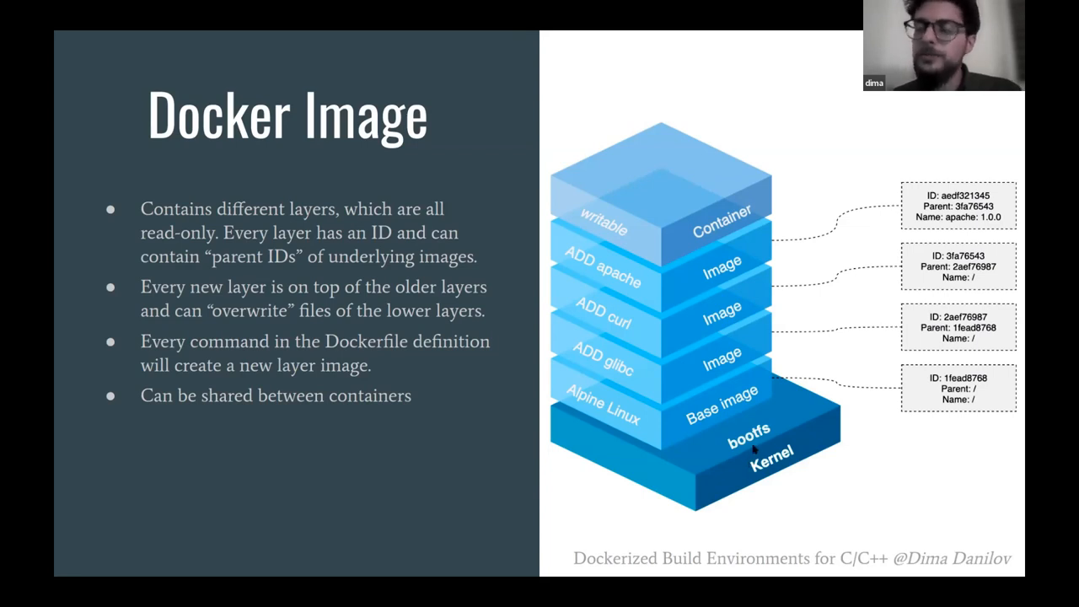
mouse_move(832, 326)
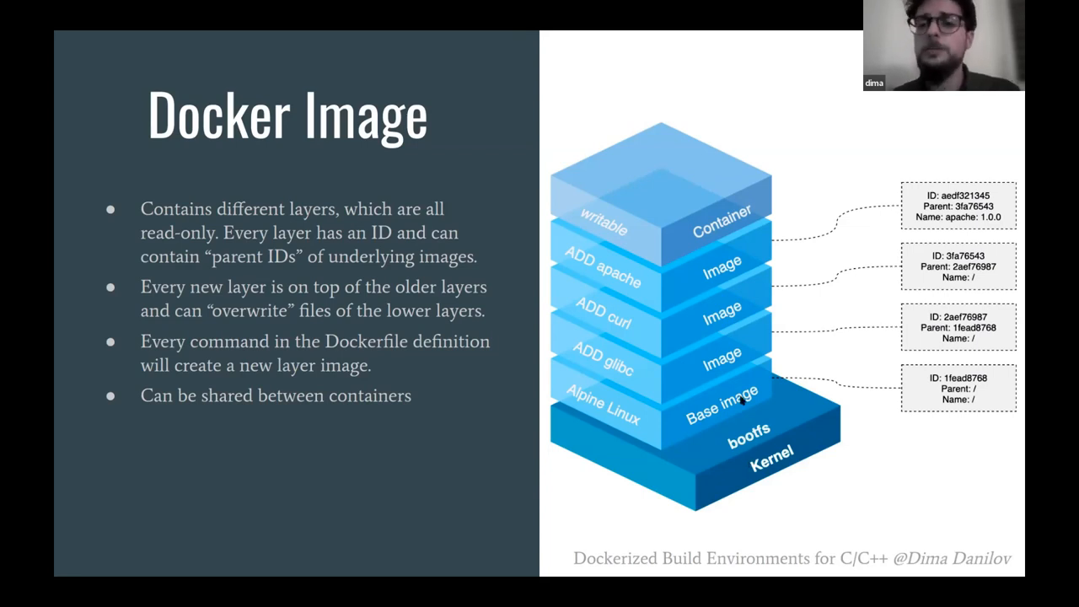
mouse_move(763, 379)
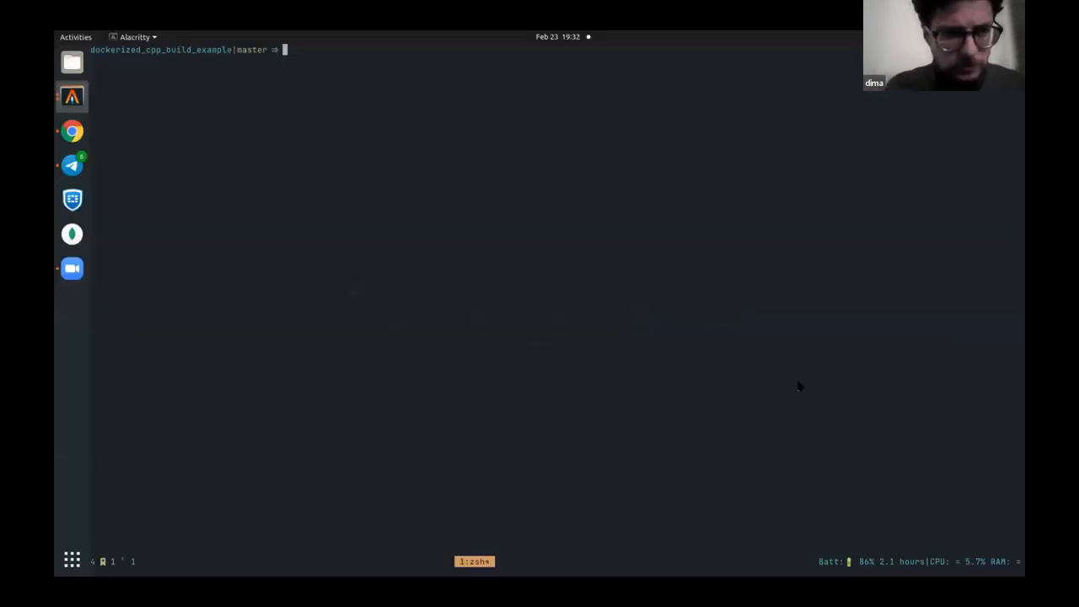
Launch vim on main.cpp, the Boost filesystem program printing a file's path and size.
text(vim)
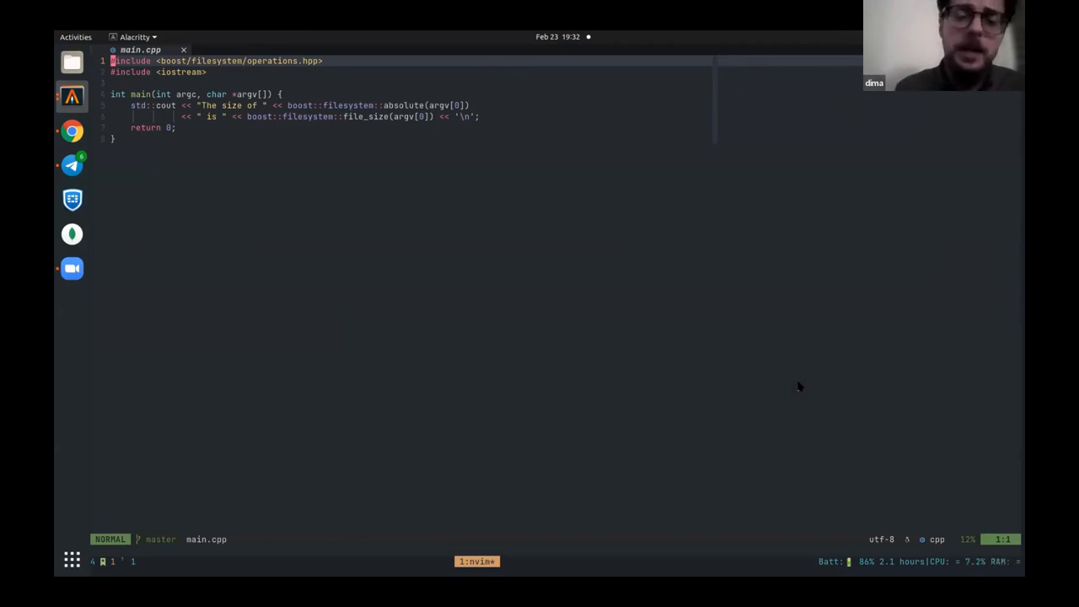
mouse_move(590, 97)
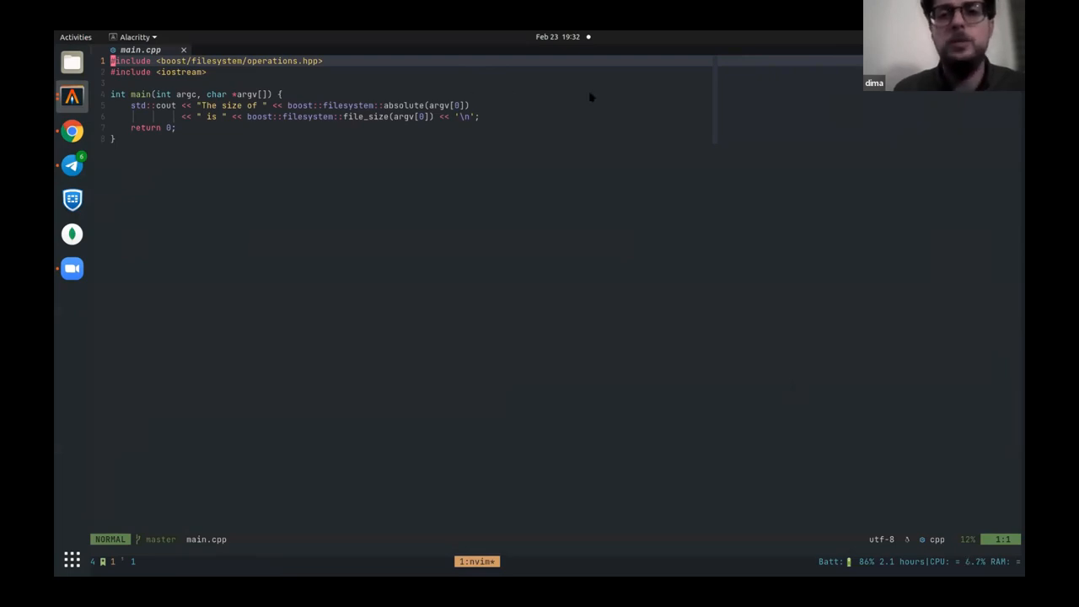
mouse_move(524, 97)
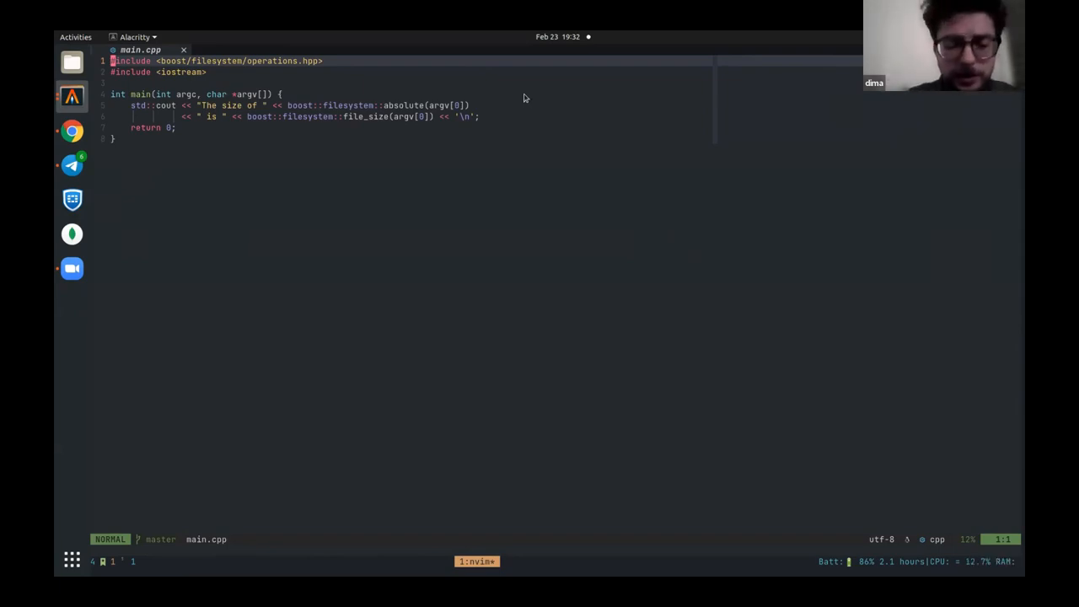
Split Neovim vertically and open CMakeLists.txt beside main.cpp.
text(:vsplit)
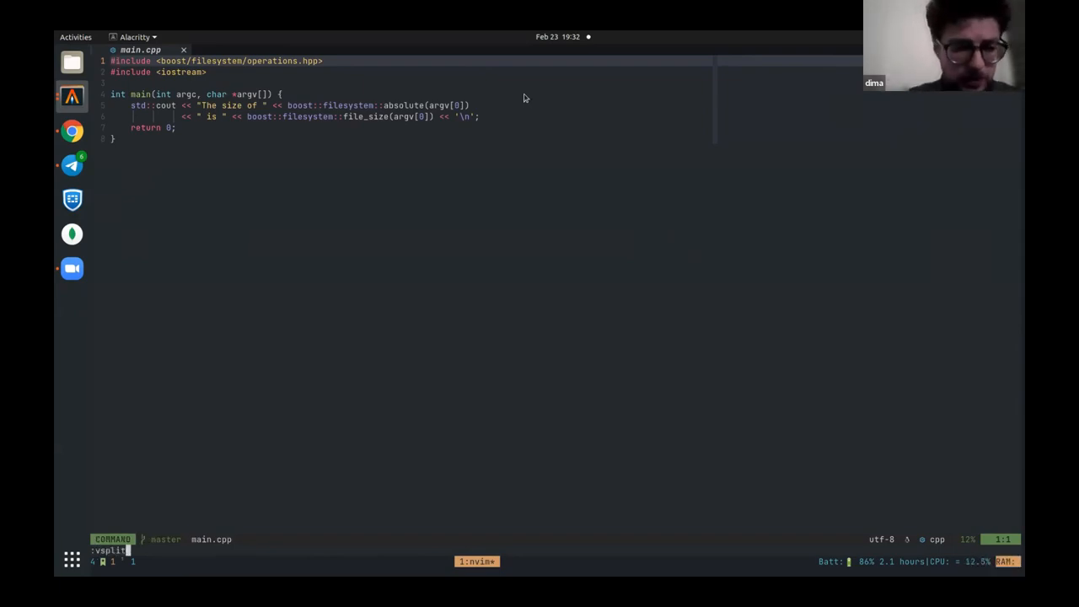
text(Cm)
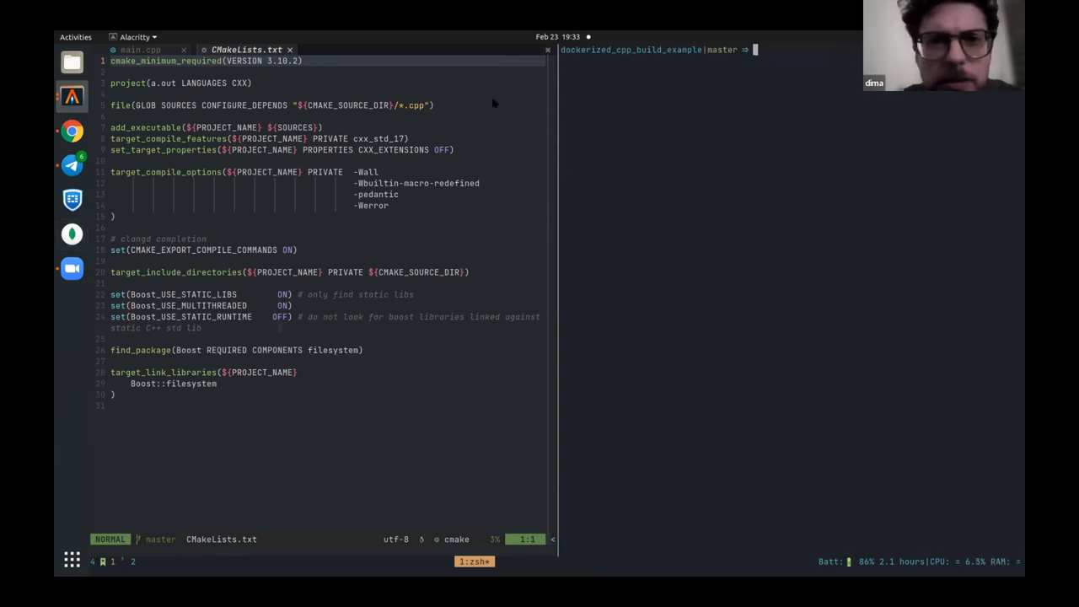
mouse_move(683, 133)
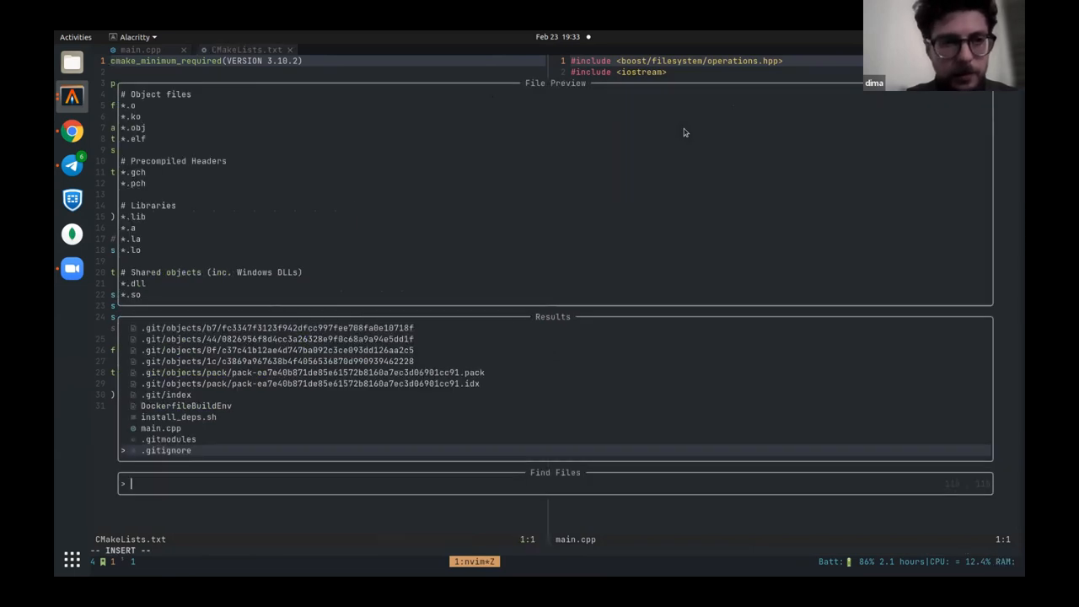
Highlight DockerfileBuildEnv as a Dockerfile with :set ft=dockerfile.
click(186, 405)
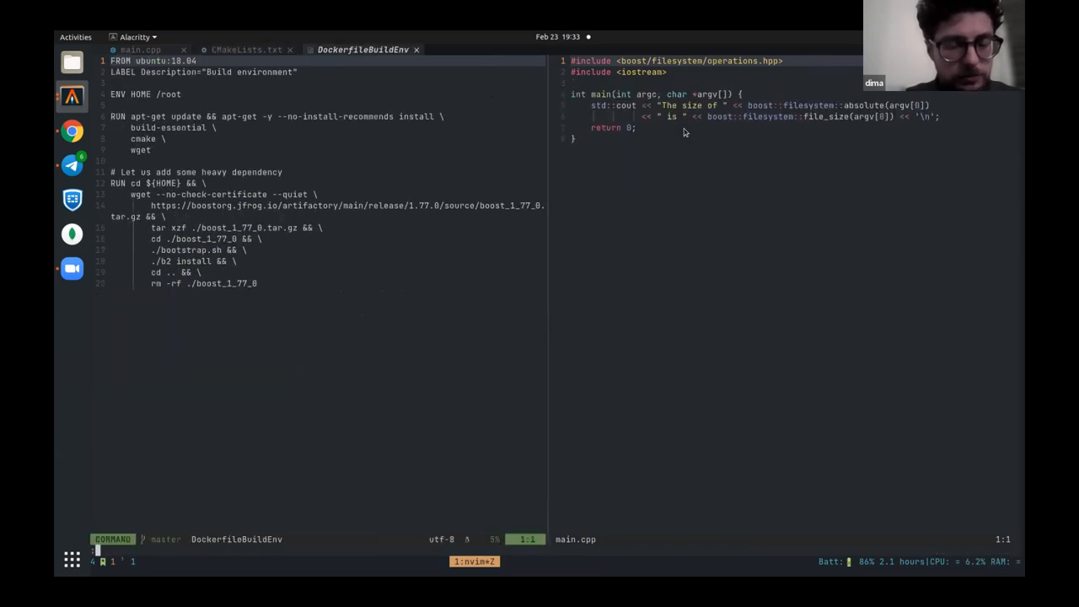
text(set ft=dock)
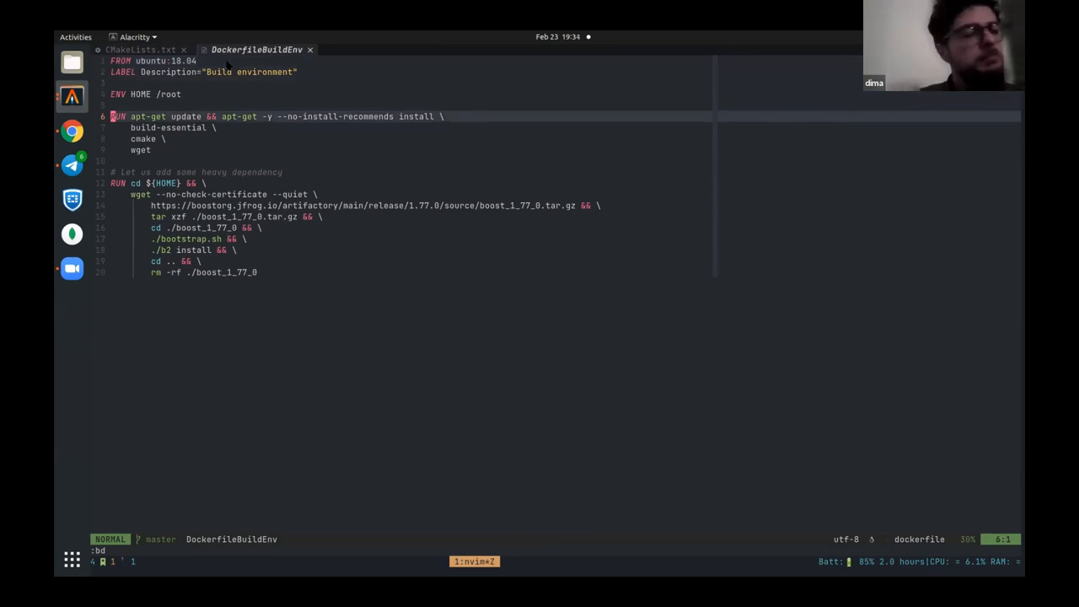
Step down the Dockerfile's apt-get install lines to build-essential and wget.
key(j)
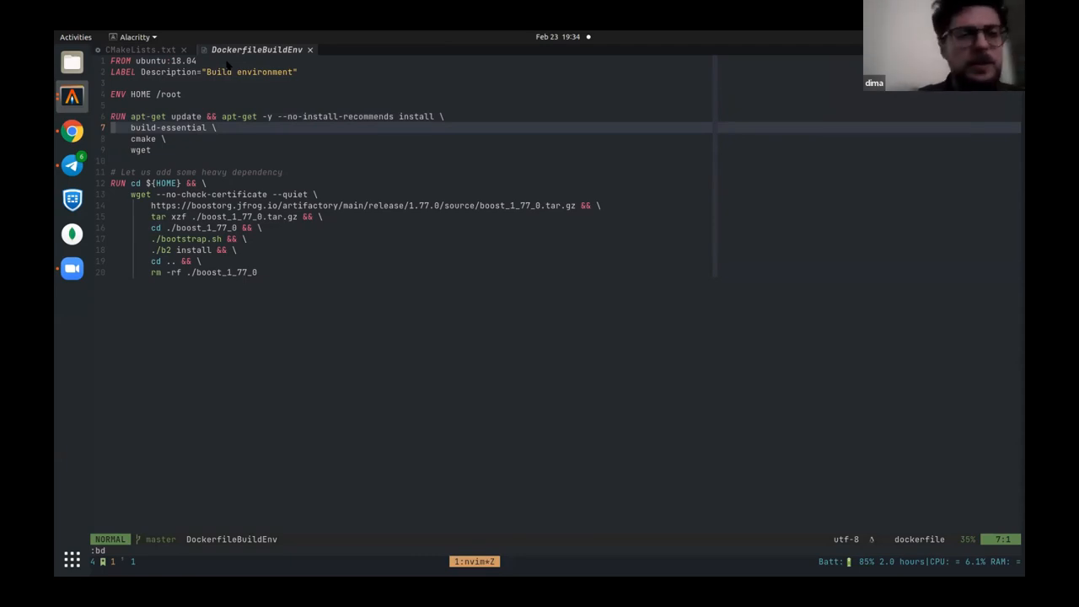
key(j)
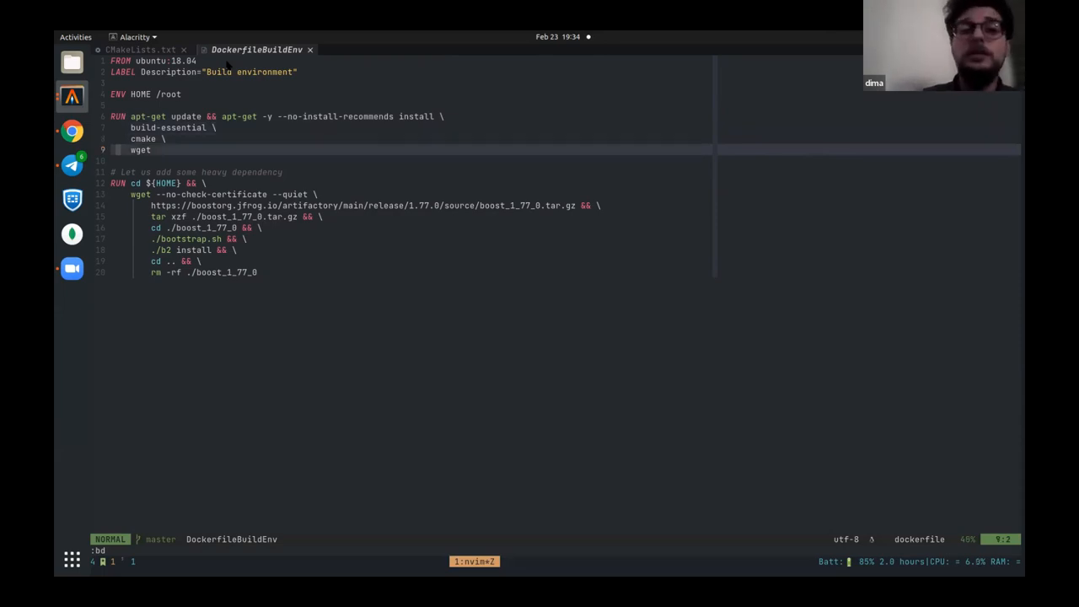
key(j)
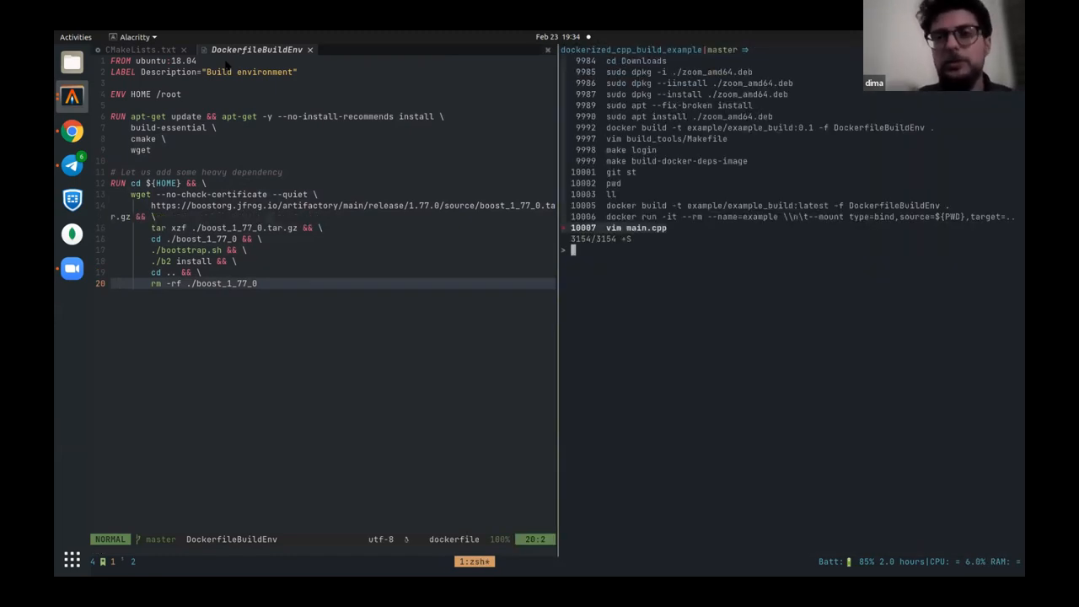
Rebuild image example/example_build:latest from DockerfileBuildEnv using the recalled docker build command.
text(docker build -t exampl)
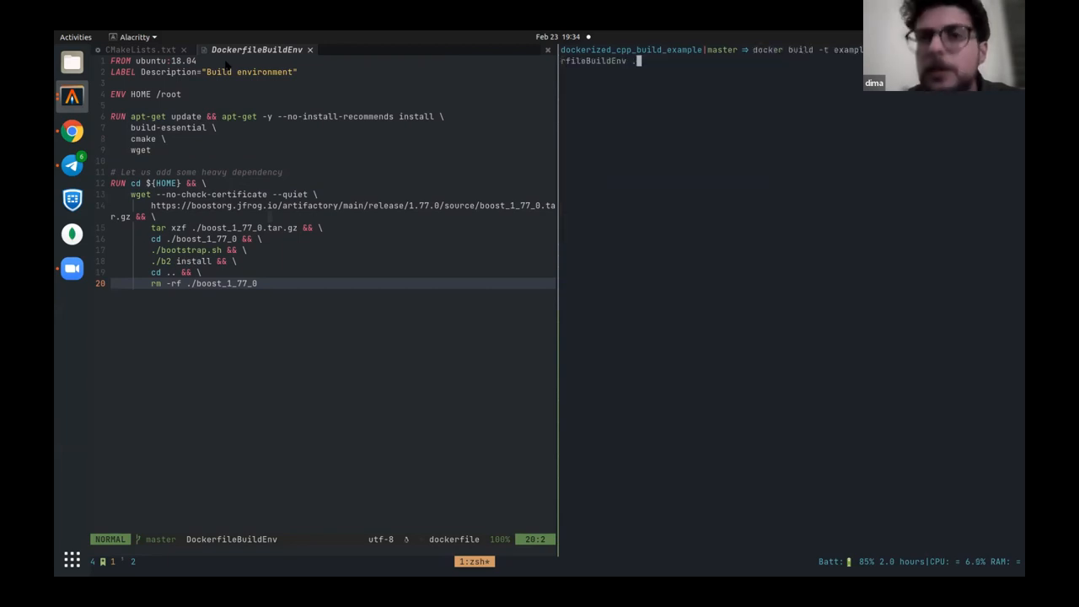
key(Return)
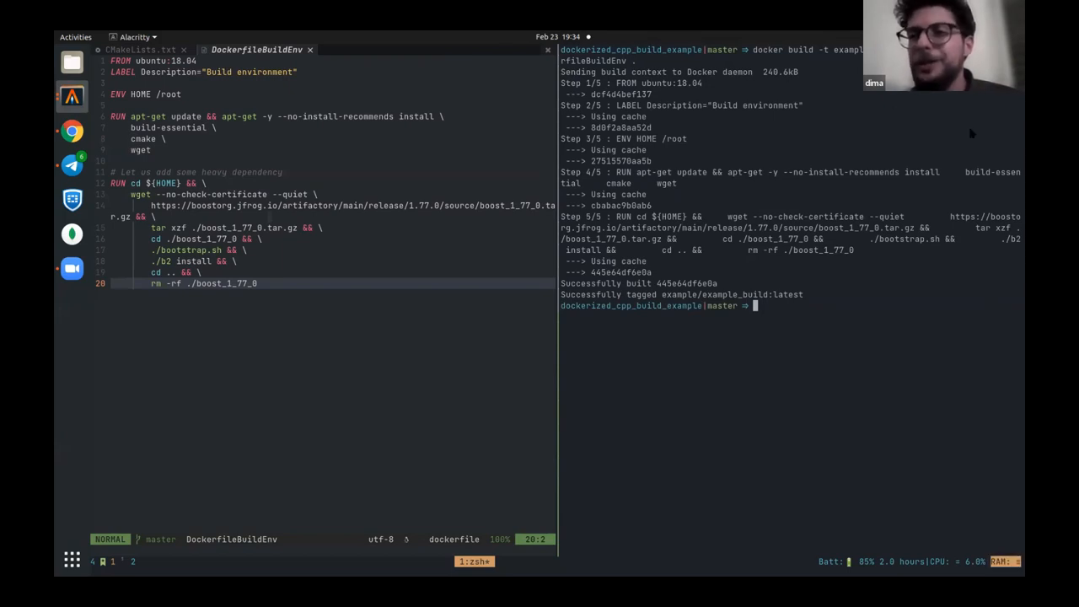
mouse_move(970, 259)
text(docker buil)
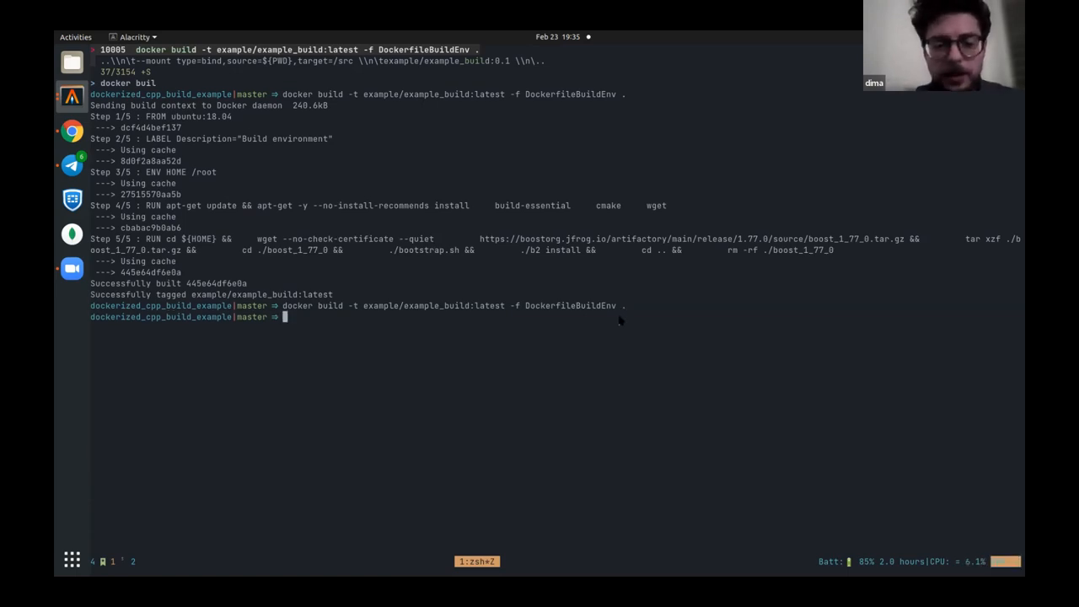
Start a bash container named example with the project bind-mounted at /src.
text(docker run -it --rm --name=example \)
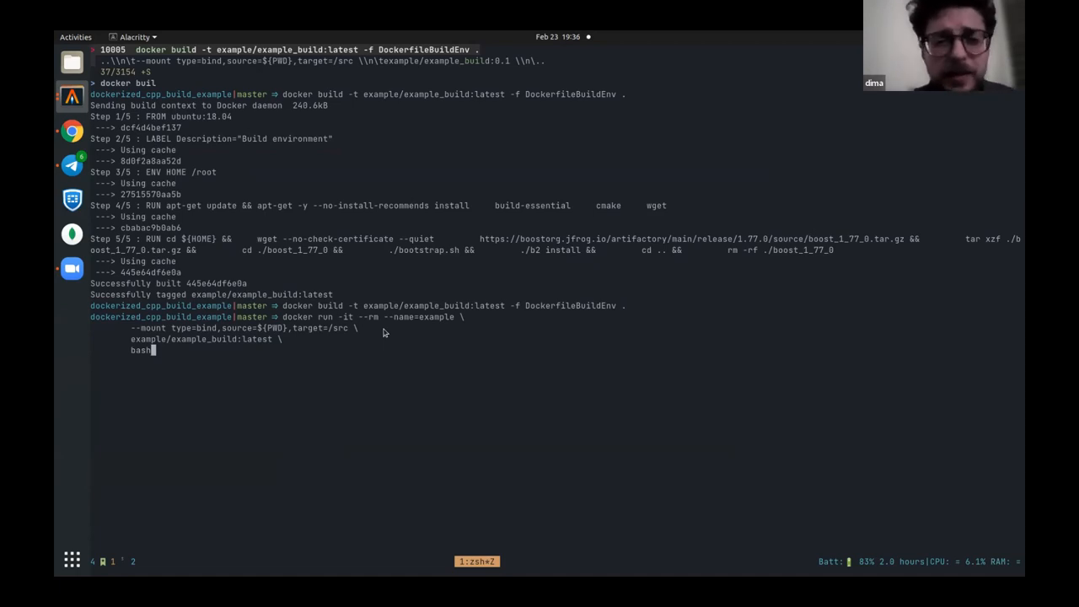
mouse_move(410, 333)
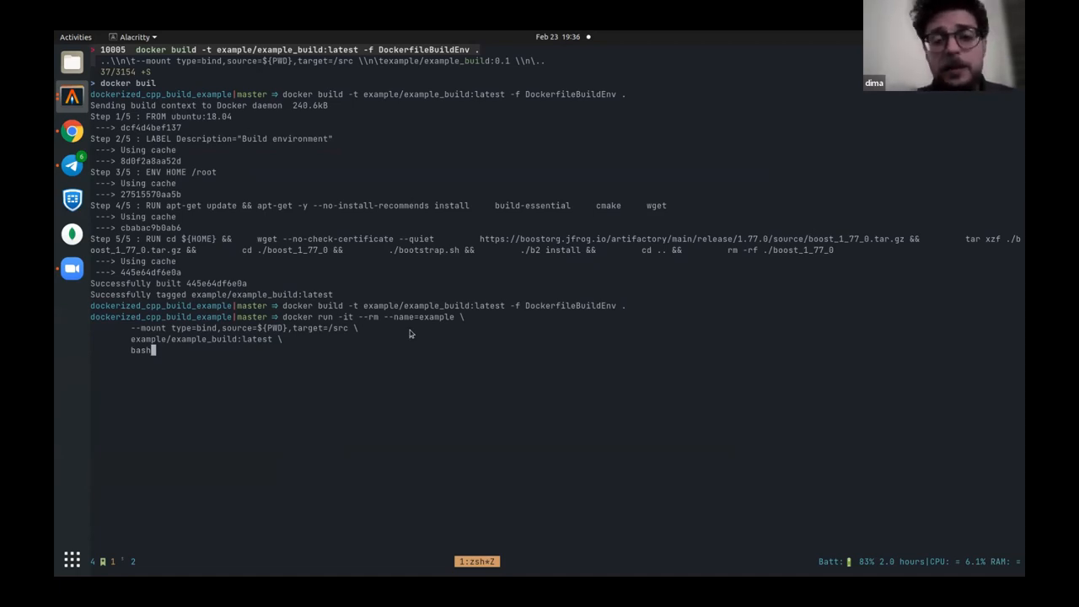
mouse_move(450, 325)
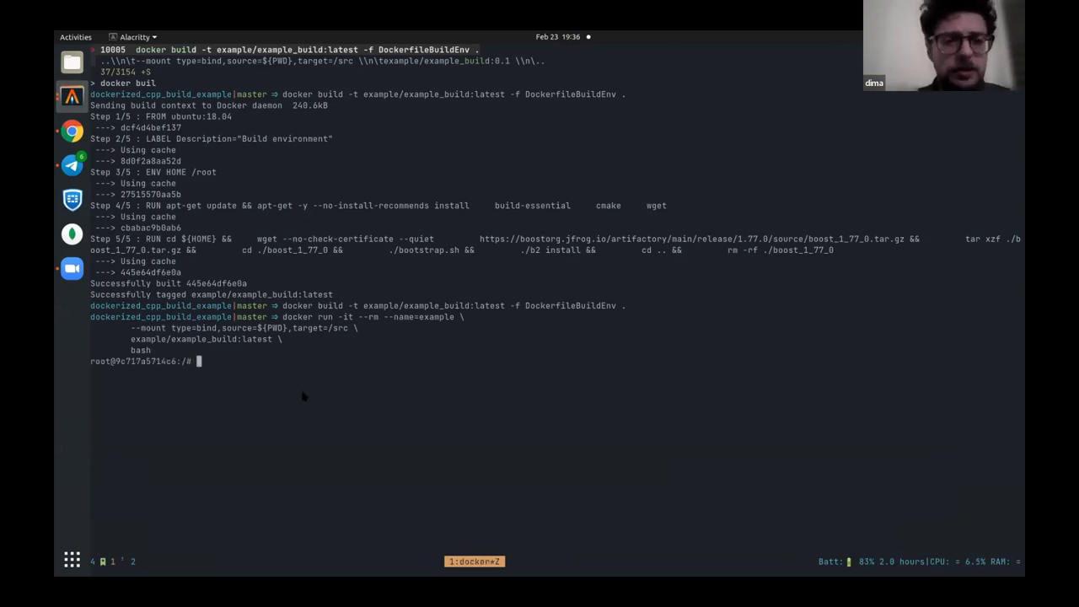
mouse_move(345, 327)
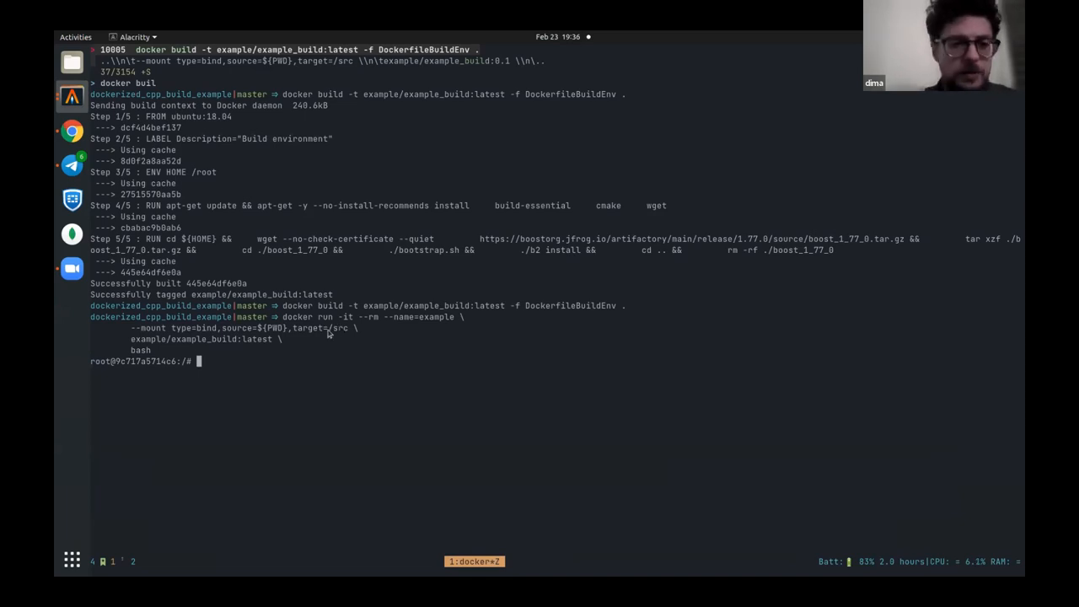
Create /src/build and configure the project there with cmake ..
text(cd /src)
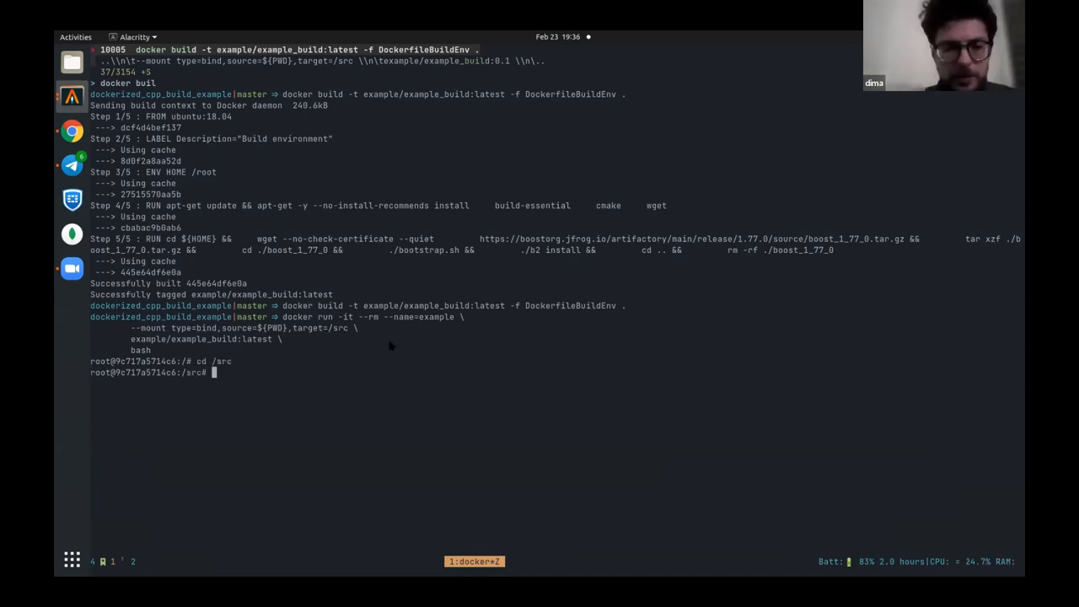
text(mkdir build)
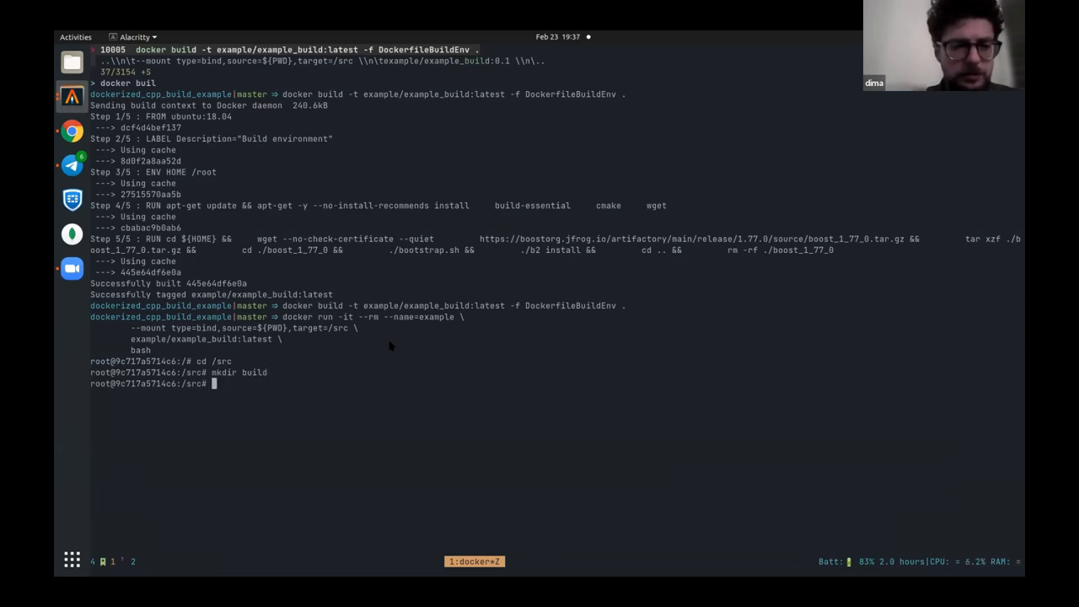
text(cd build)
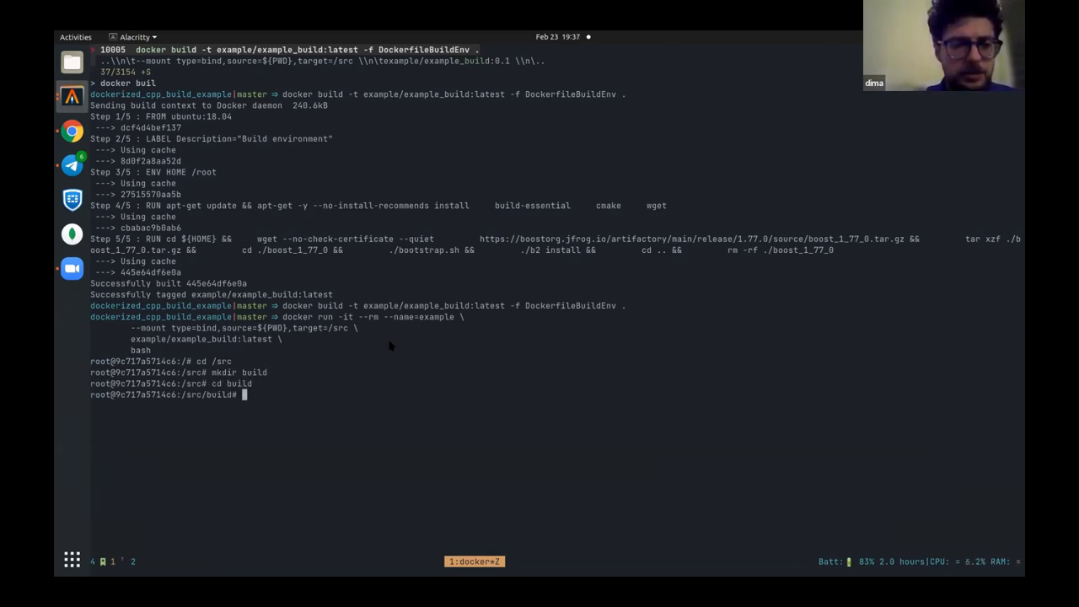
text(cmake)
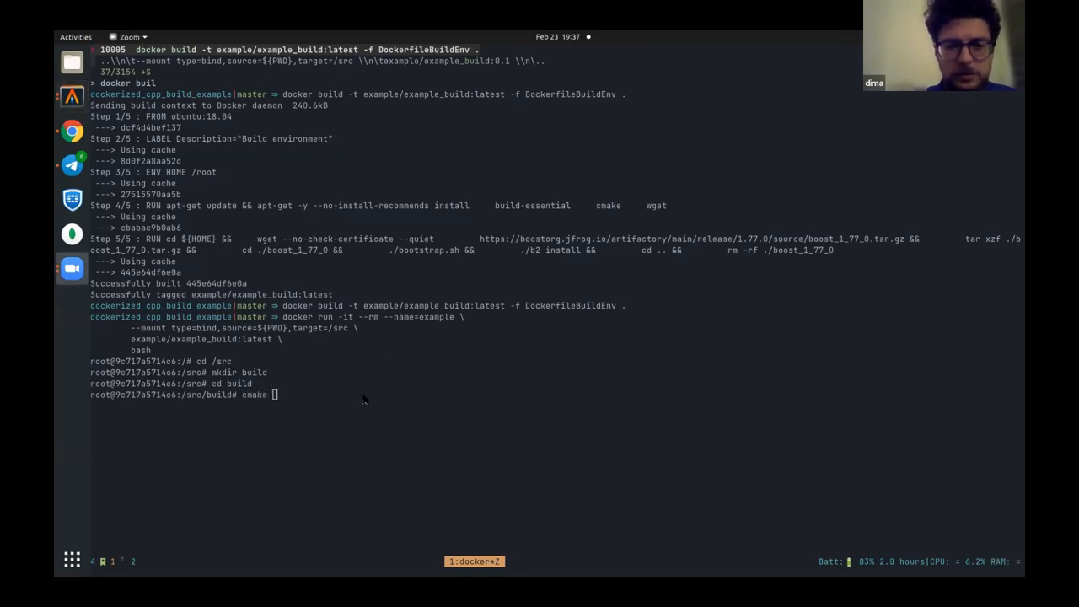
text(..)
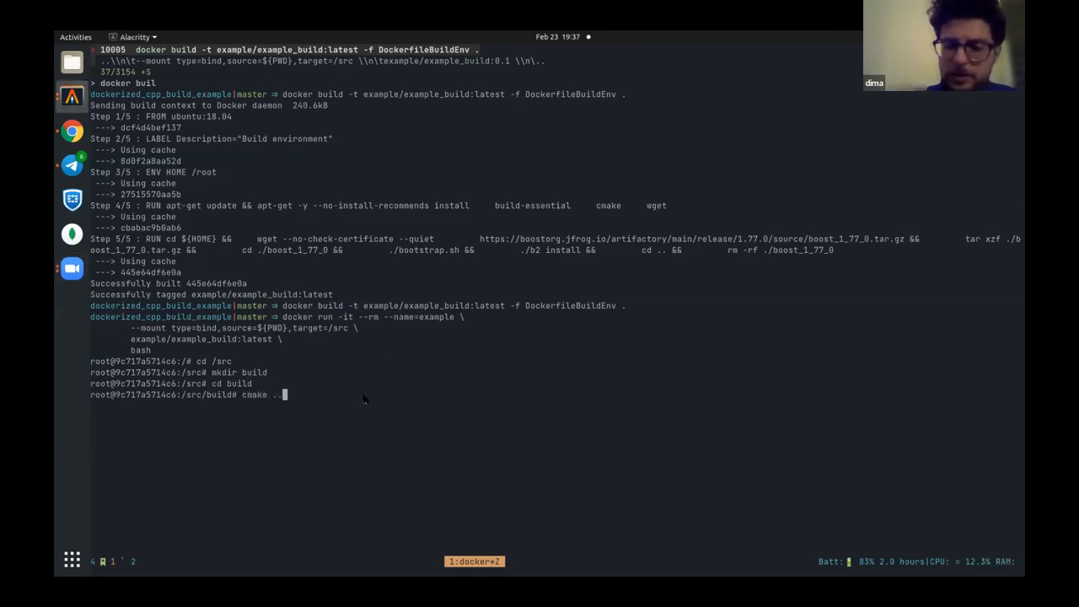
key(Return)
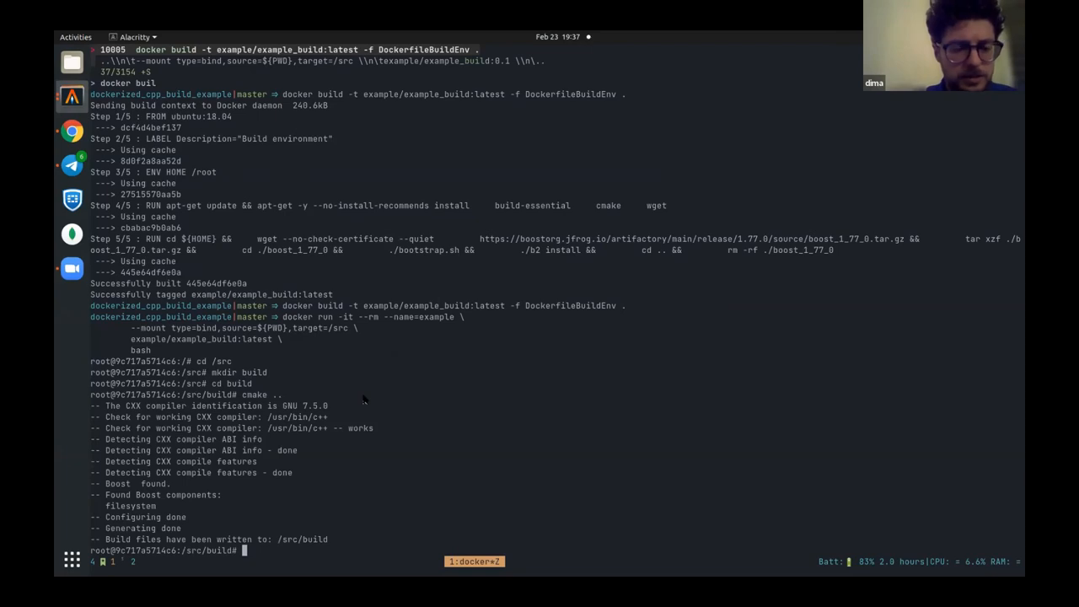
Compile with make and run ./a.out, which reports size 177320.
text(make)
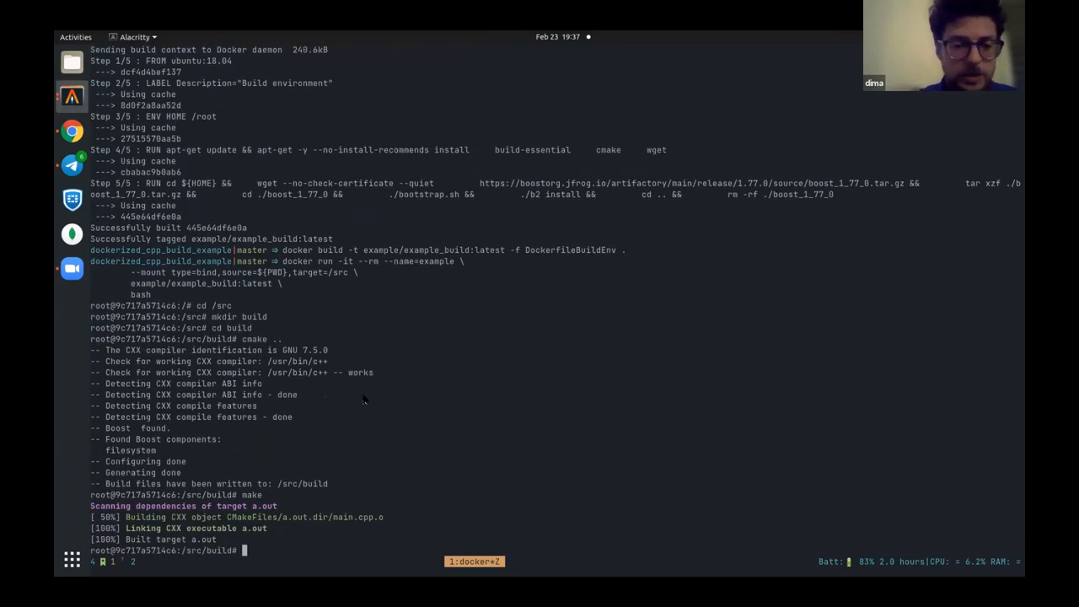
text(./a.out)
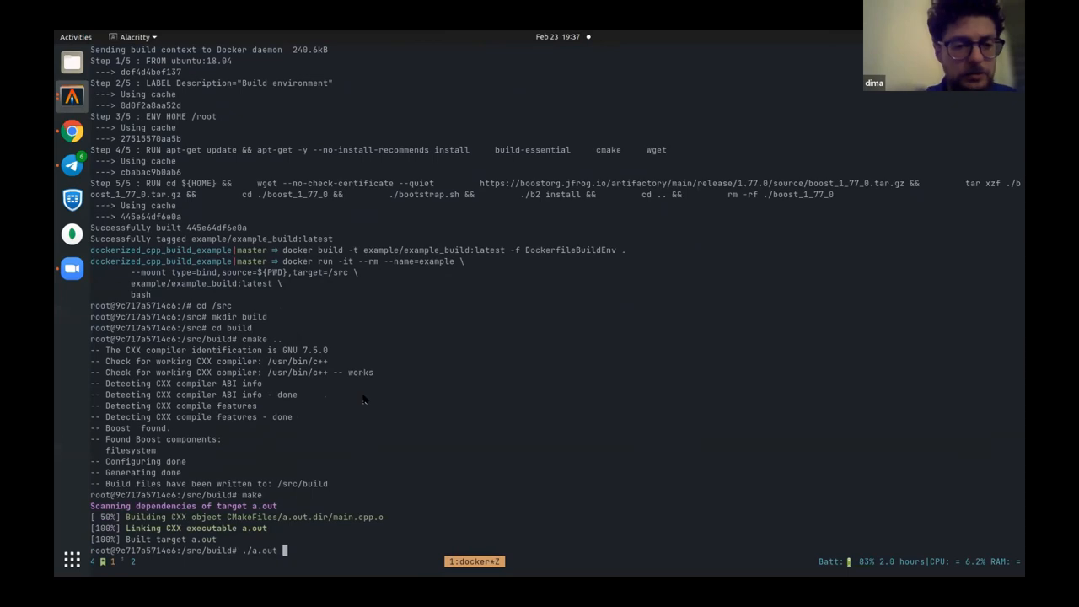
key(Return)
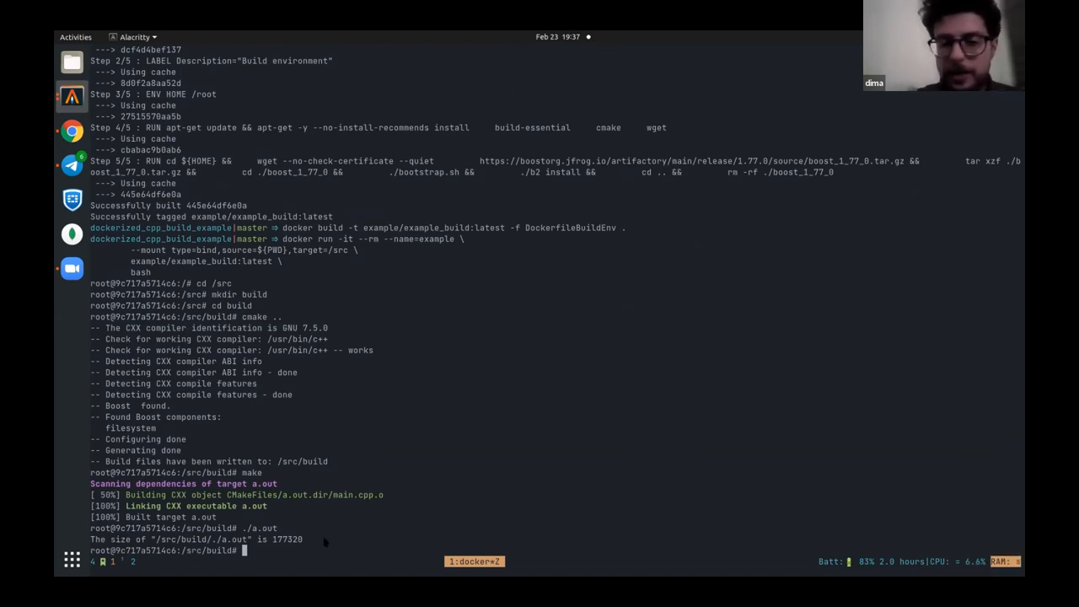
Exit the container, list build/ with ll, and run build/a.out natively (size 177320).
text(exit)
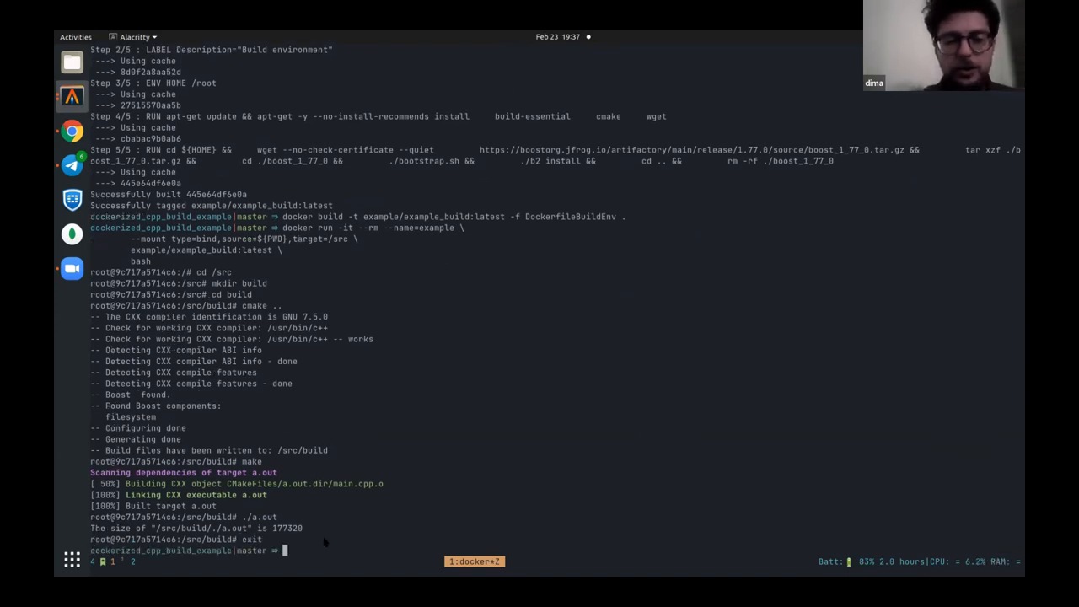
text(ll build/)
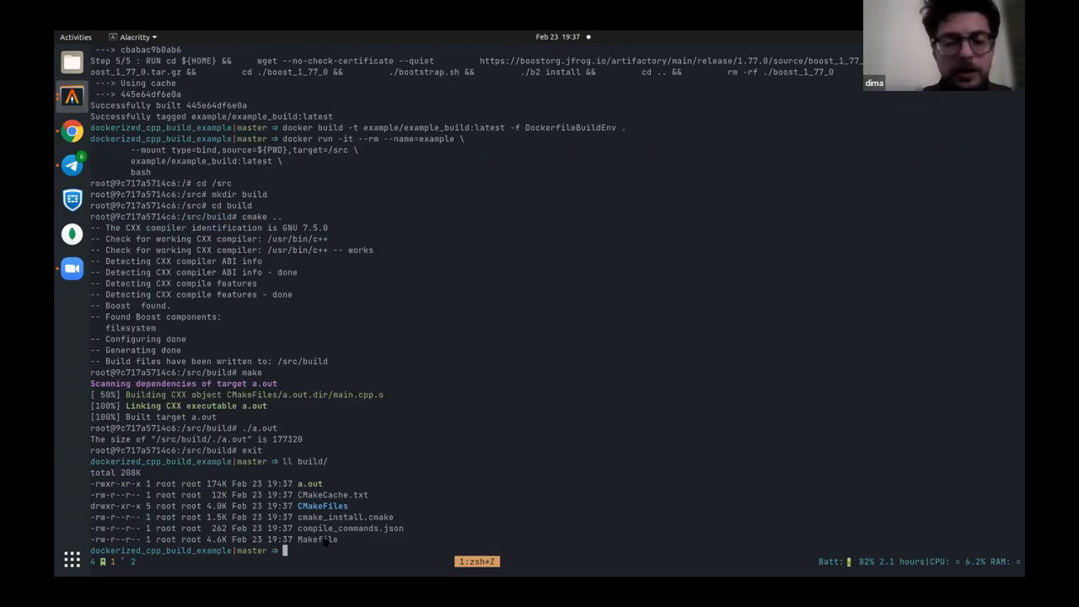
text(./bui)
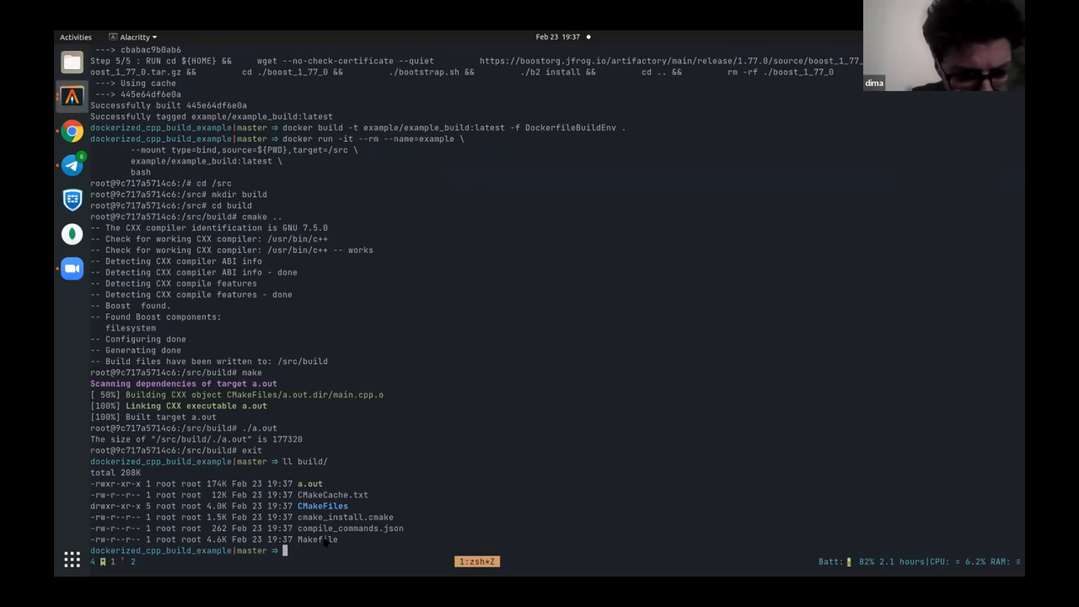
text(build/a.out)
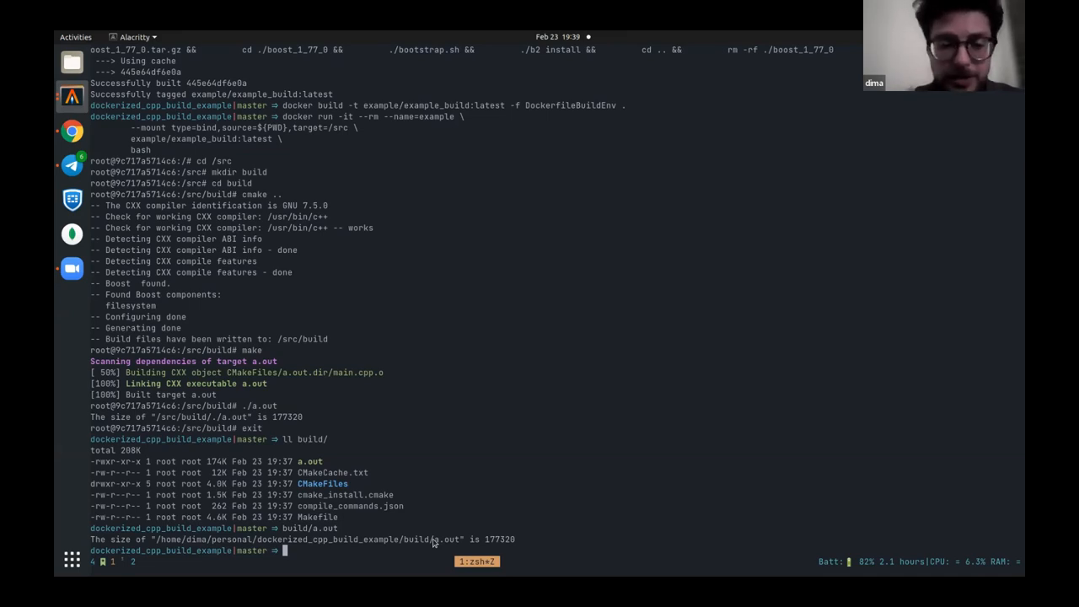
Run make help in build_tools, then open the top-level project Makefile in Neovim.
text(vim)
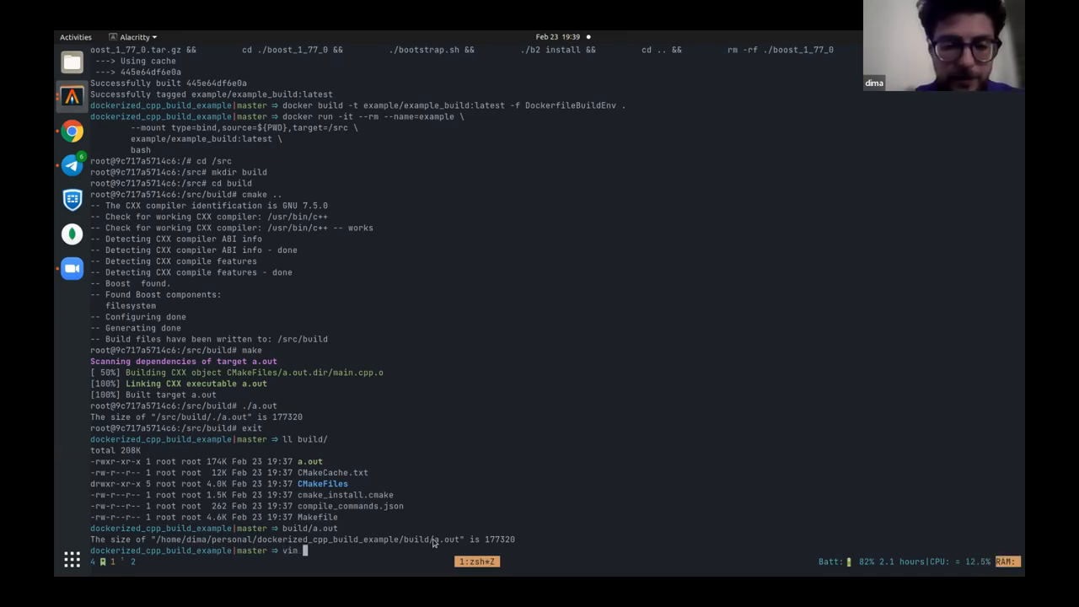
text(build_tools)
text(ma)
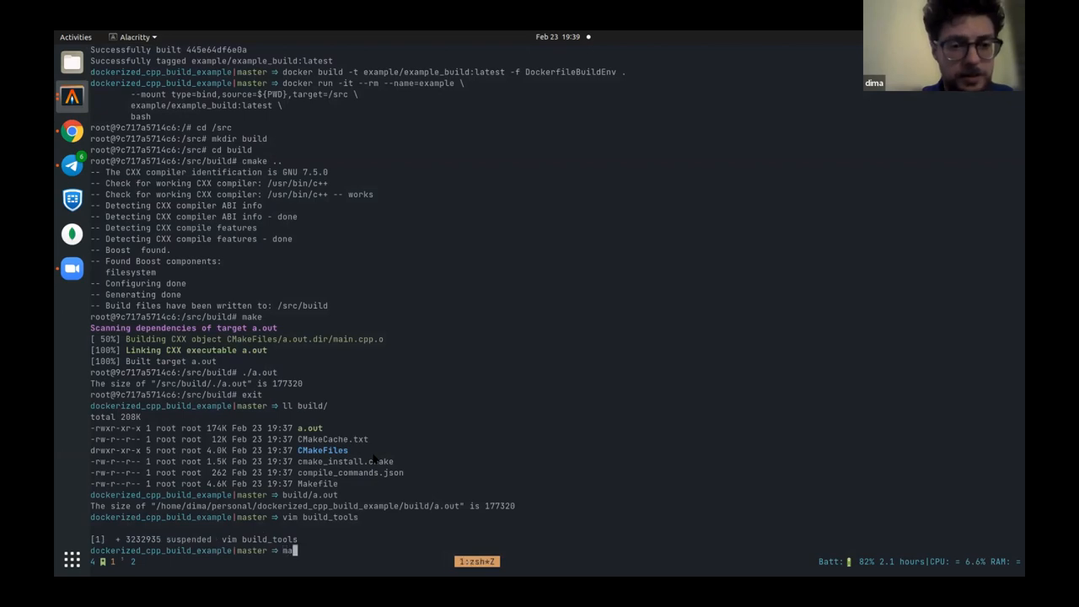
text(cd build_tools)
text(vim)
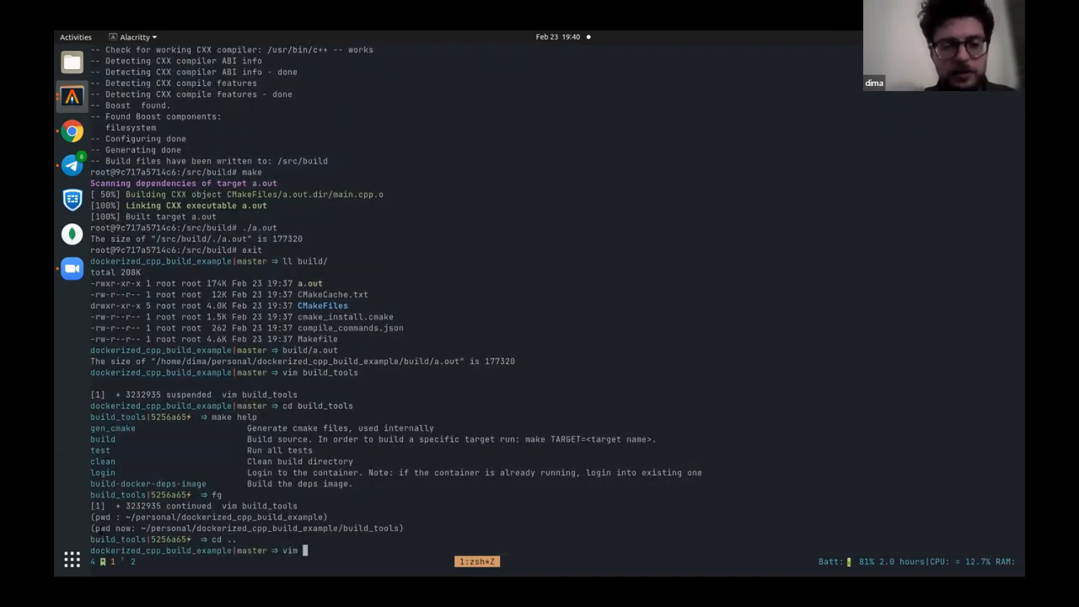
text(Mae)
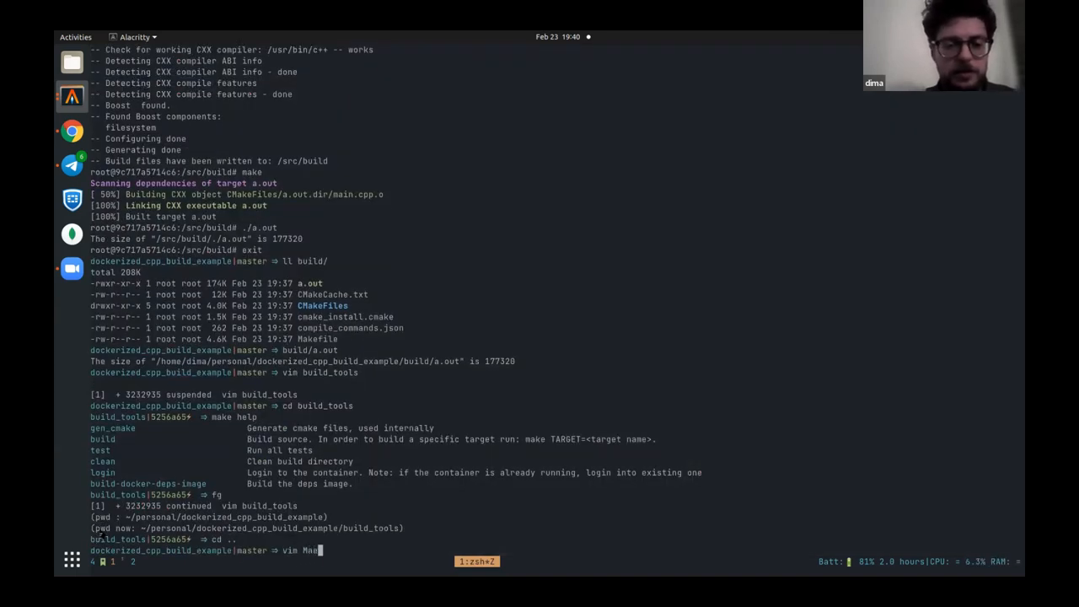
key(Return)
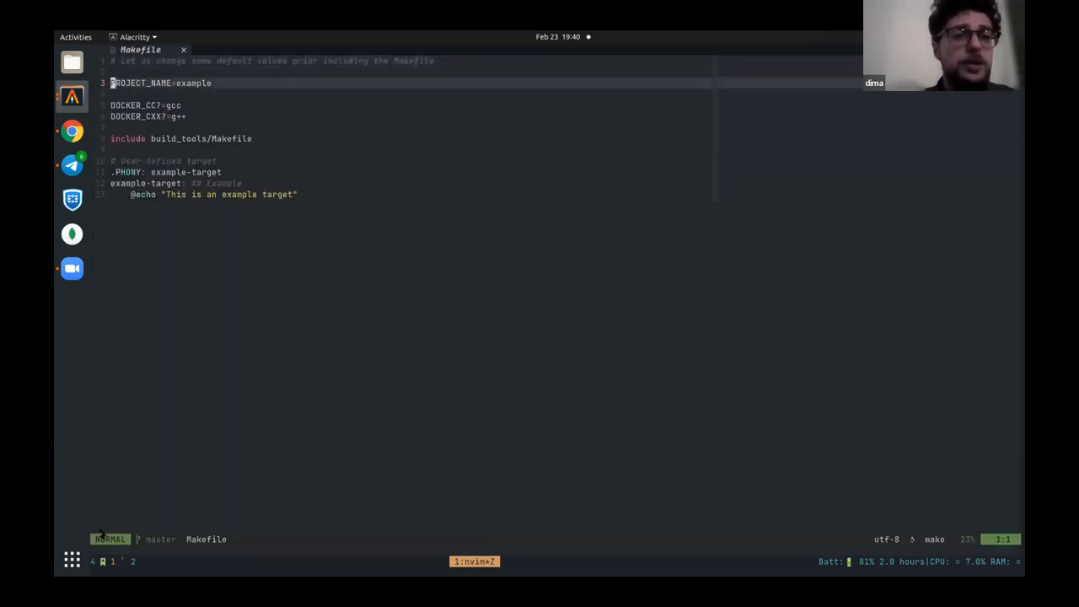
Move down to the include build_tools/Makefile line and run make beside it.
key(j)
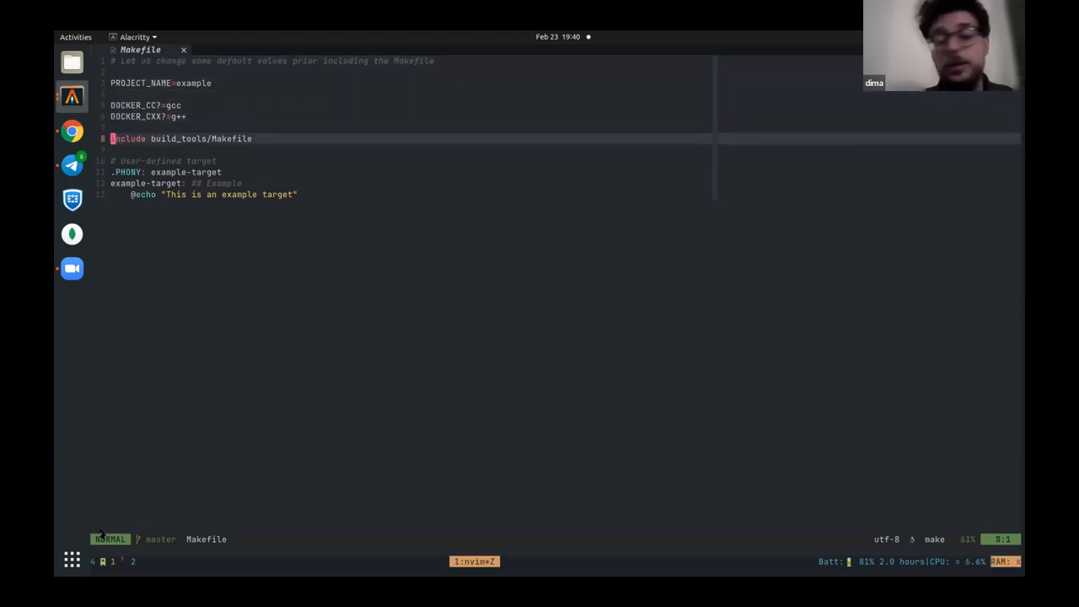
key(j)
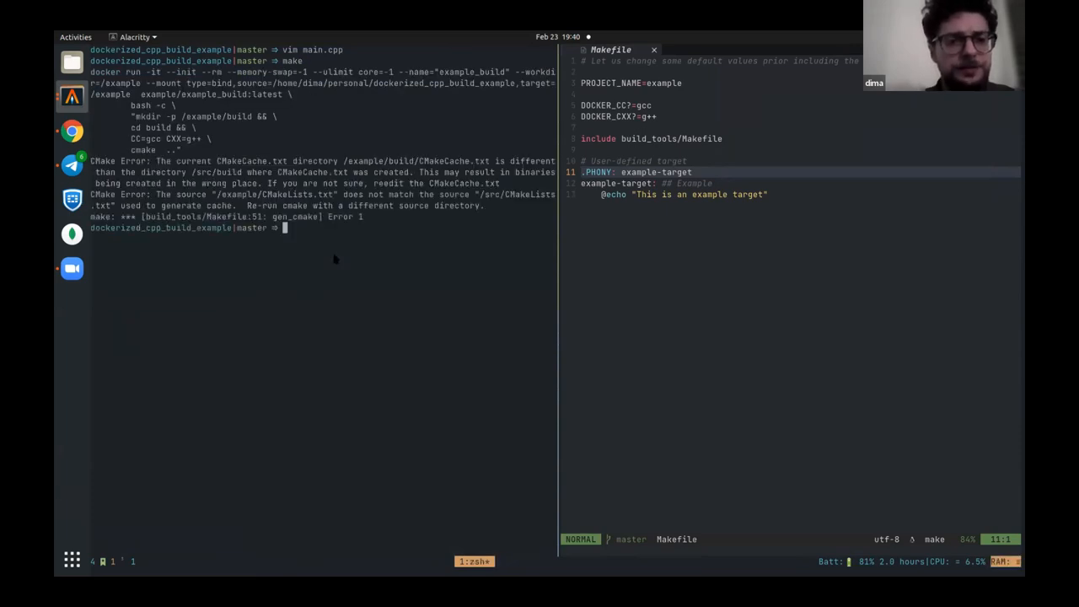
Run make clean build to produce a.out, then list /example from a make login shell.
text(make clean build)
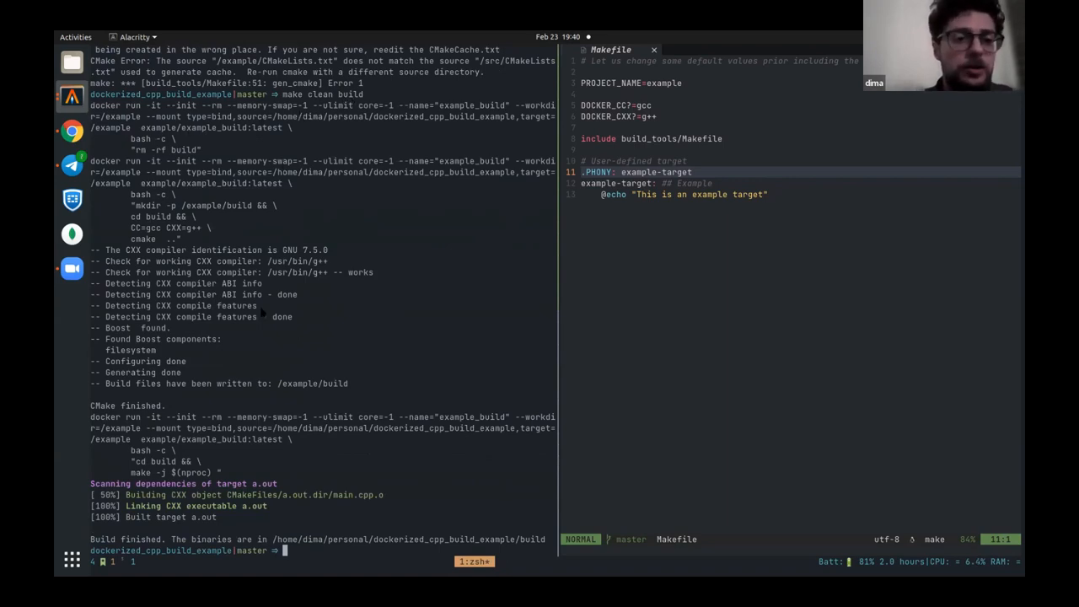
mouse_move(312, 552)
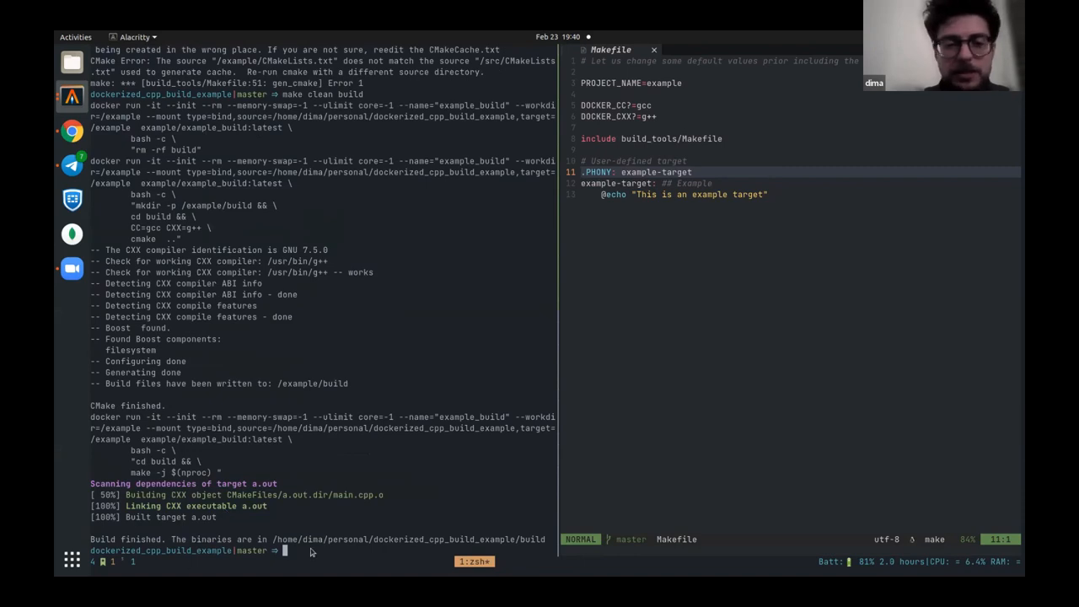
mouse_move(529, 543)
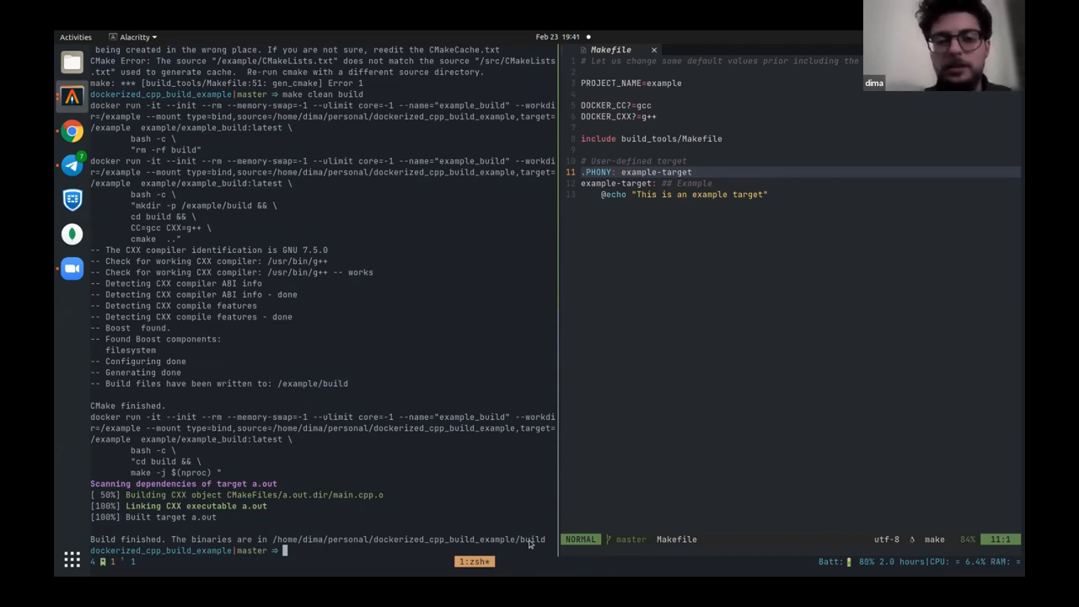
text(make login)
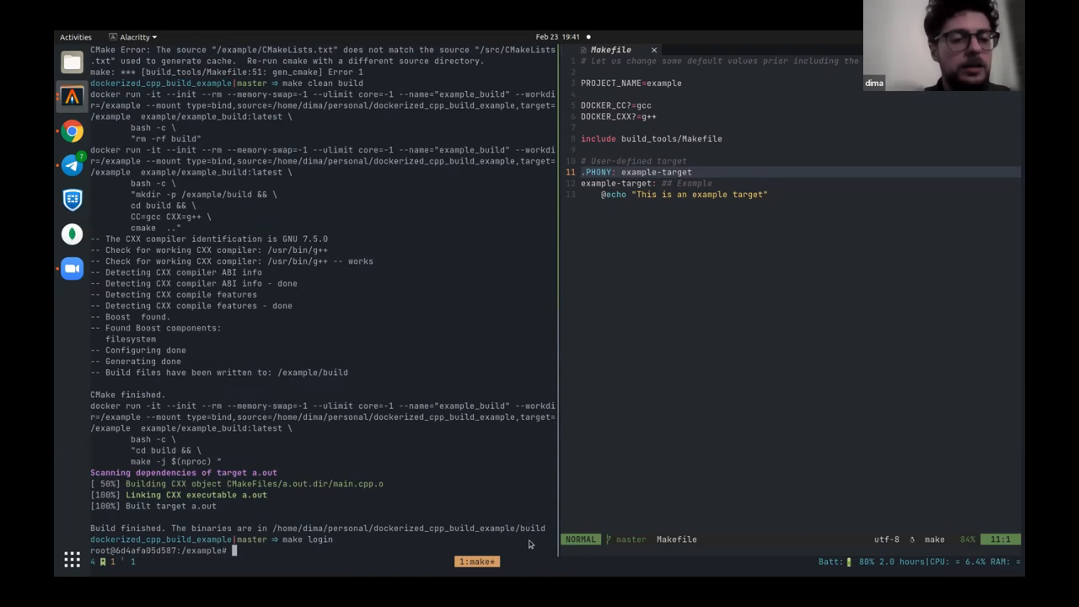
text(d)
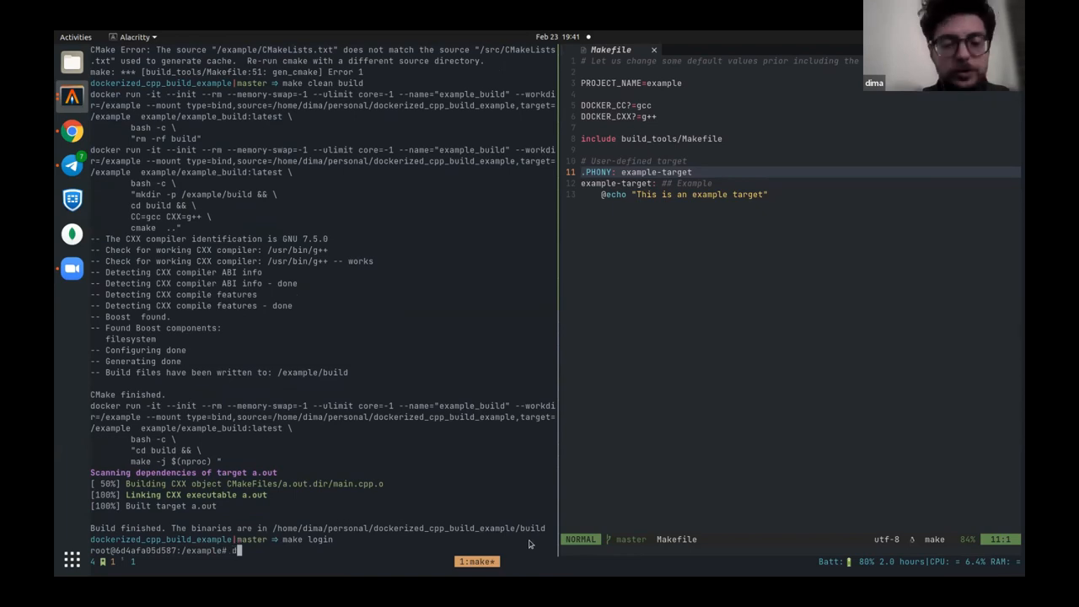
text(ls)
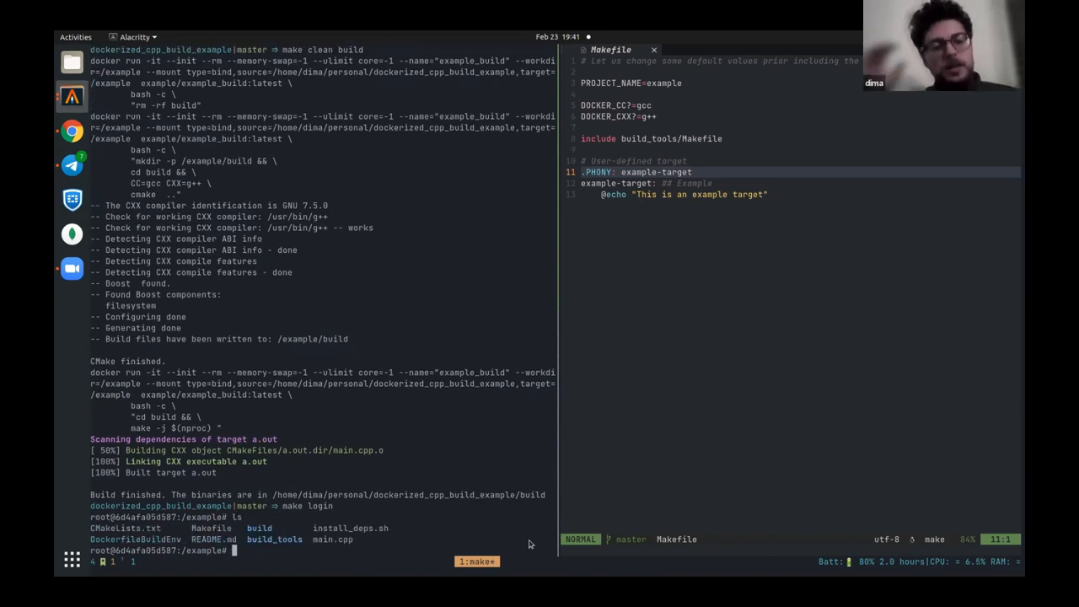
Exit the container shell back to the host zsh prompt in dockerized_cpp_build_example.
text(exit)
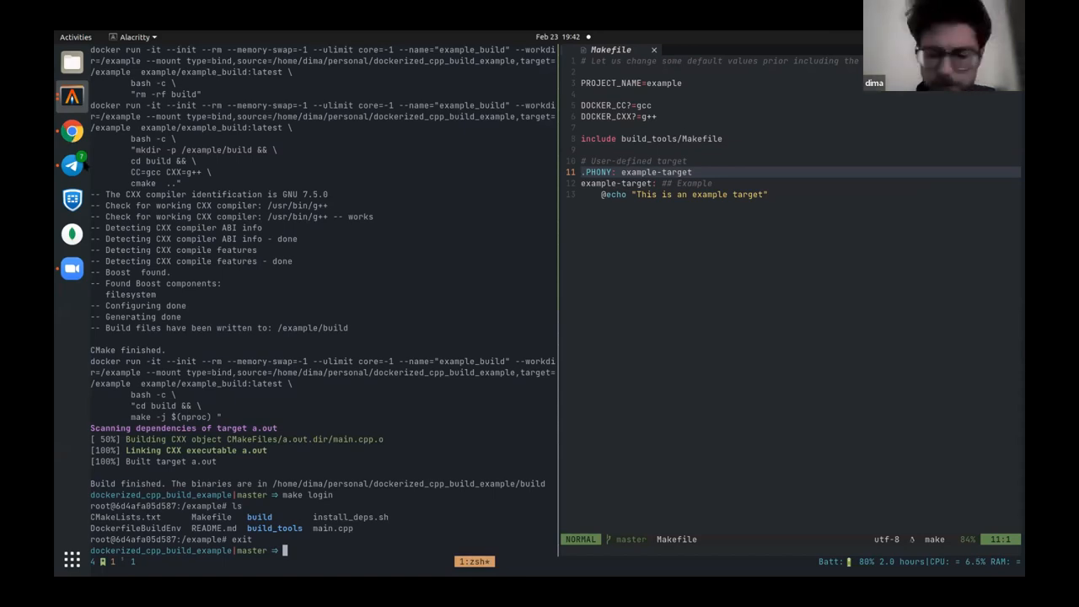
Return to Google Slides and advance to the 'Integrate Makefile into an Existing Project' slide.
click(71, 130)
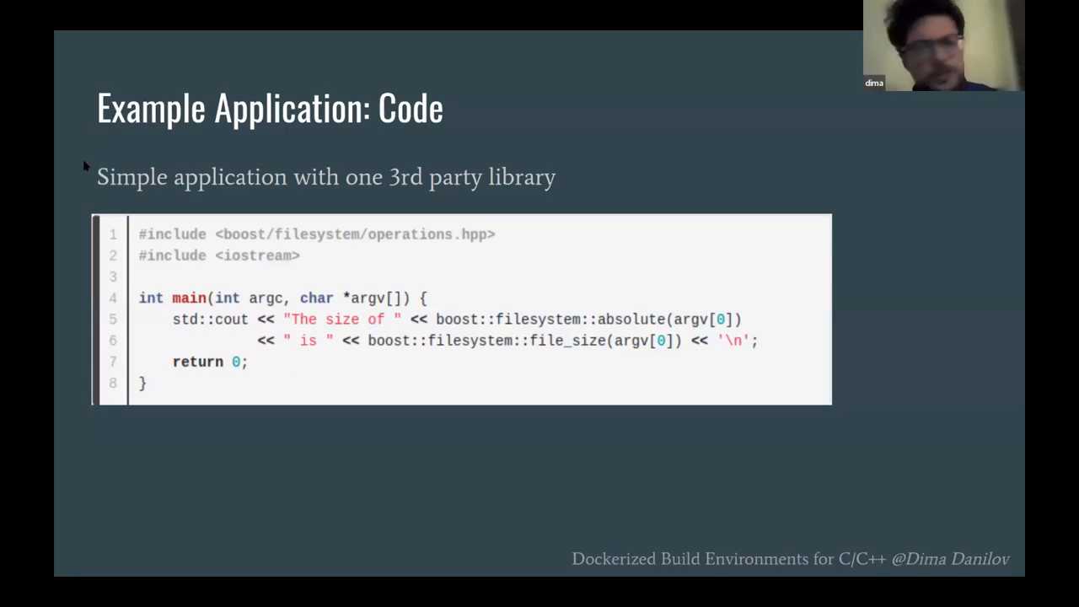
key(Right)
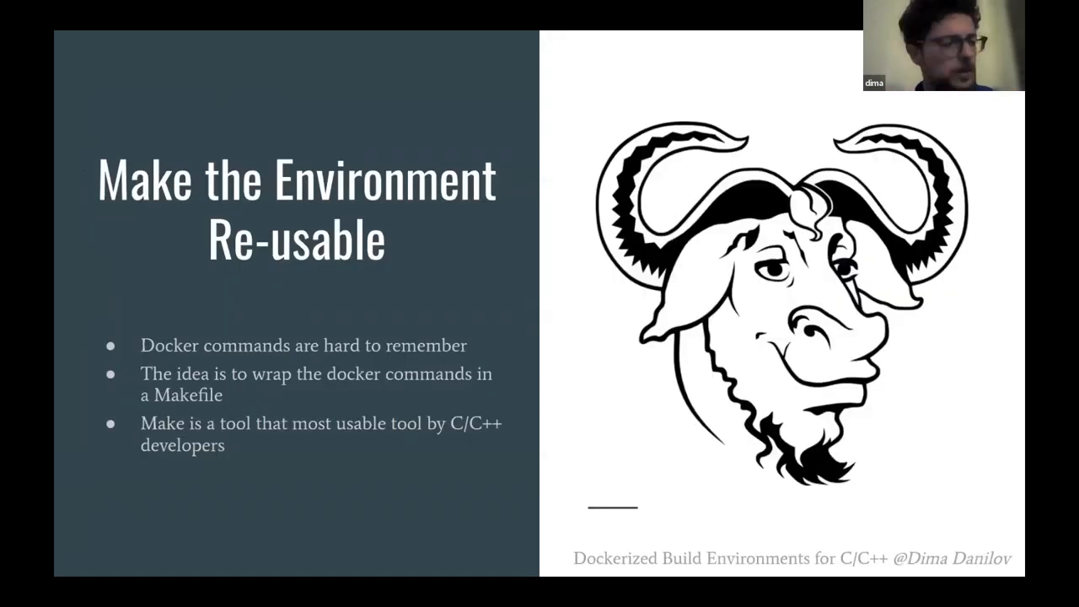
key(Right)
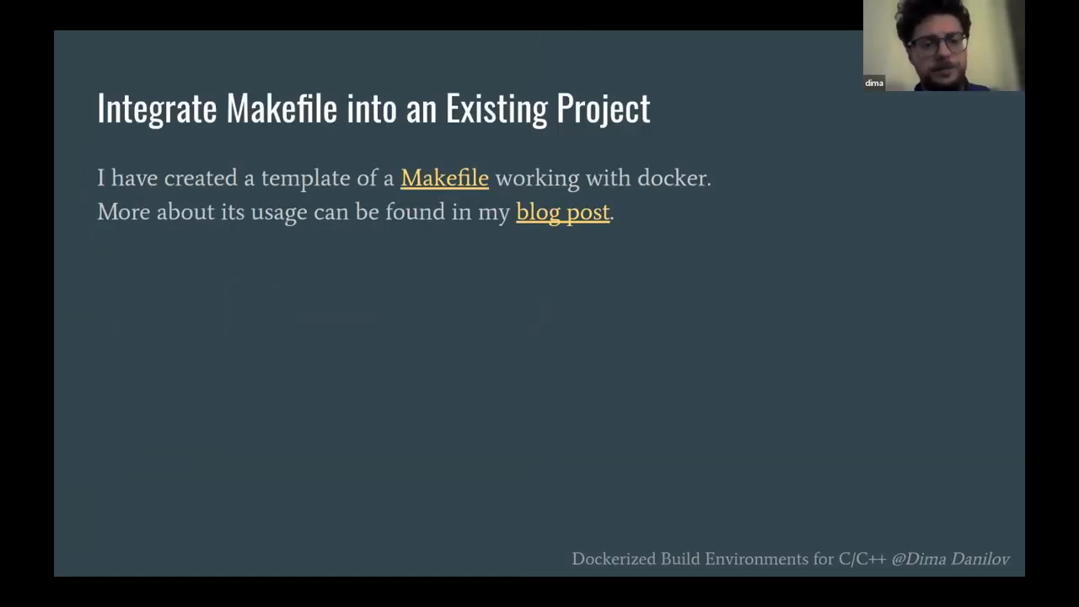
Advance to the 'Advanced features' slide on IDE docker build support and tests in docker.
key(Right)
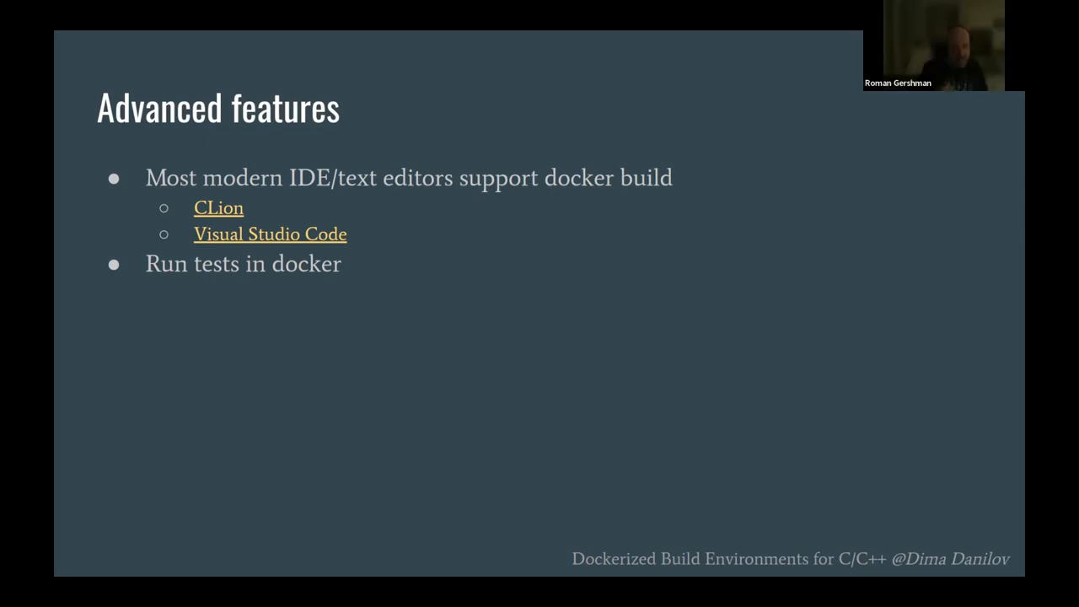
key(Right)
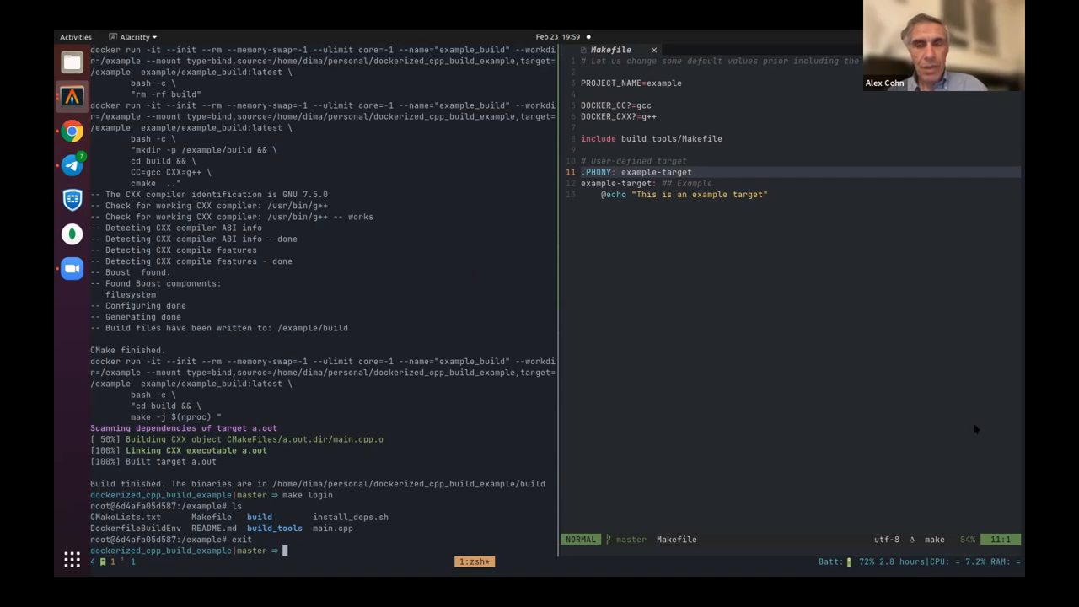
mouse_move(951, 460)
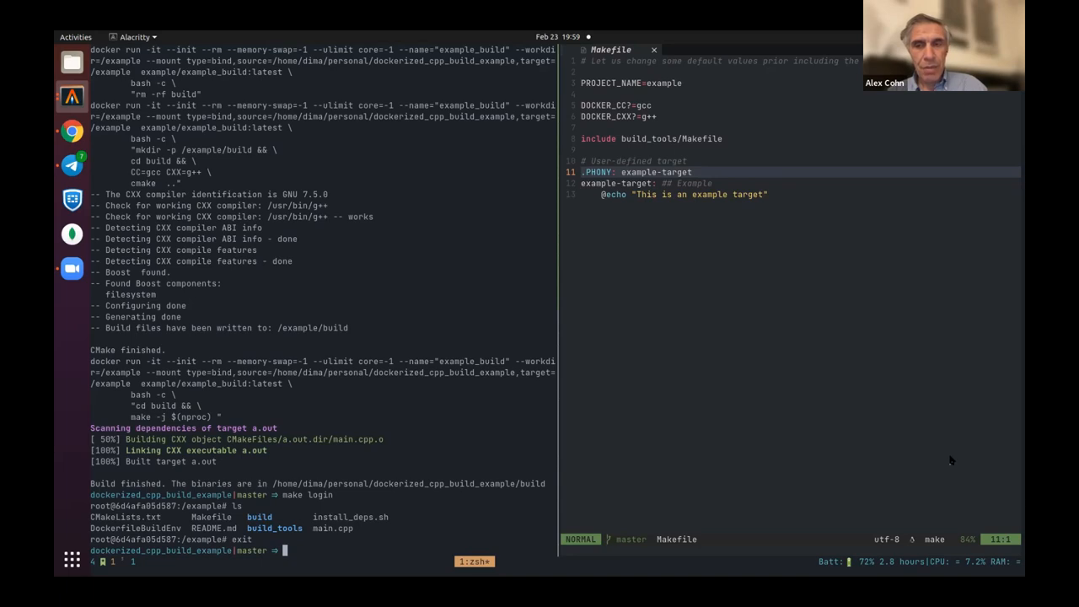
mouse_move(485, 515)
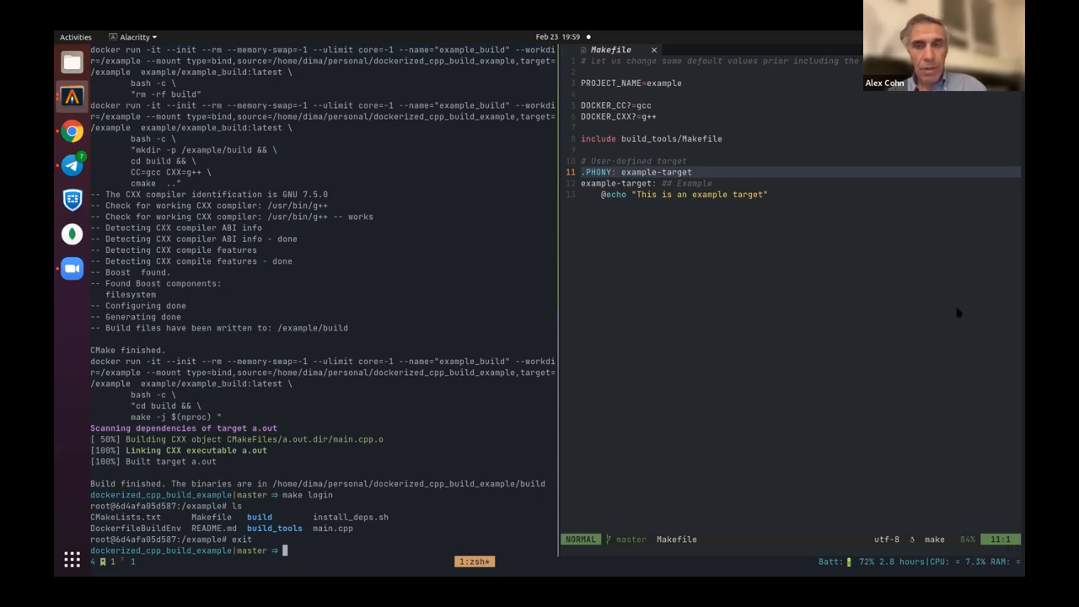
mouse_move(1001, 313)
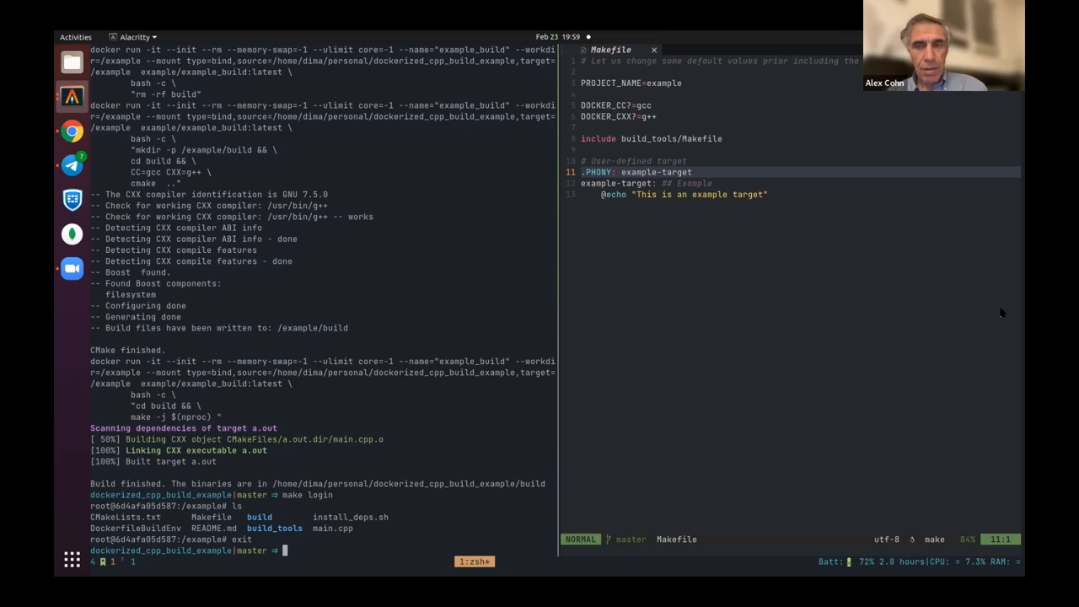